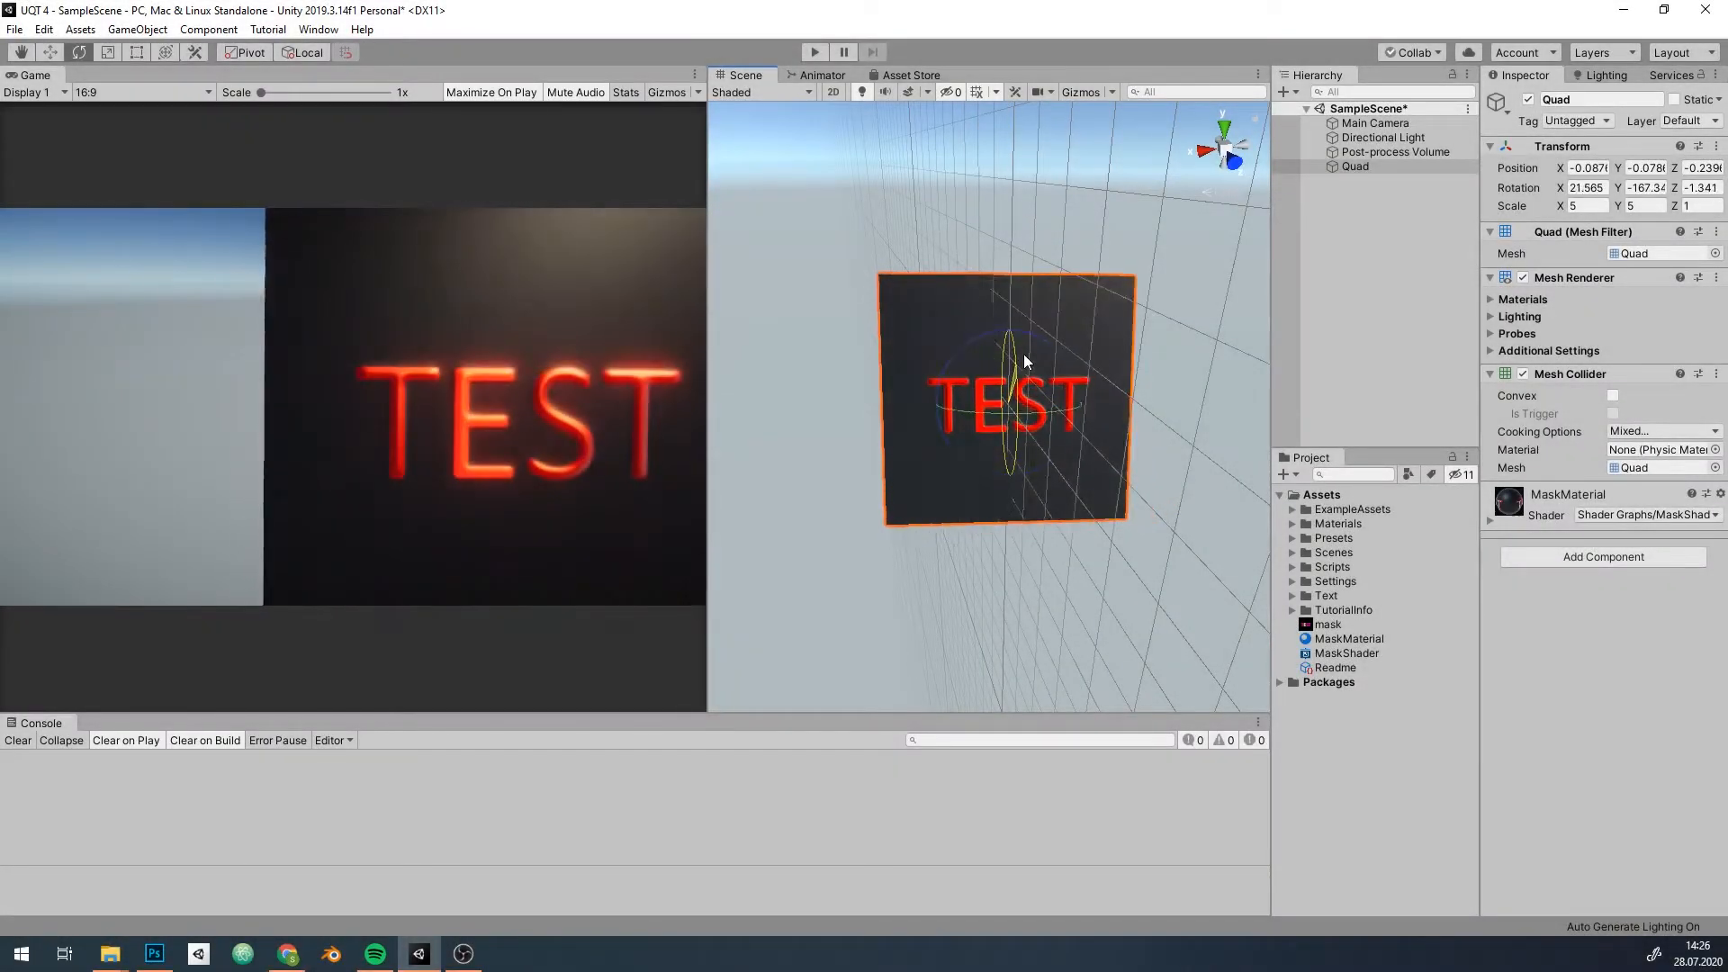
Orbit the view around the finished glowing TEST quad preview.
left_click_drag(1025, 362, 1015, 327)
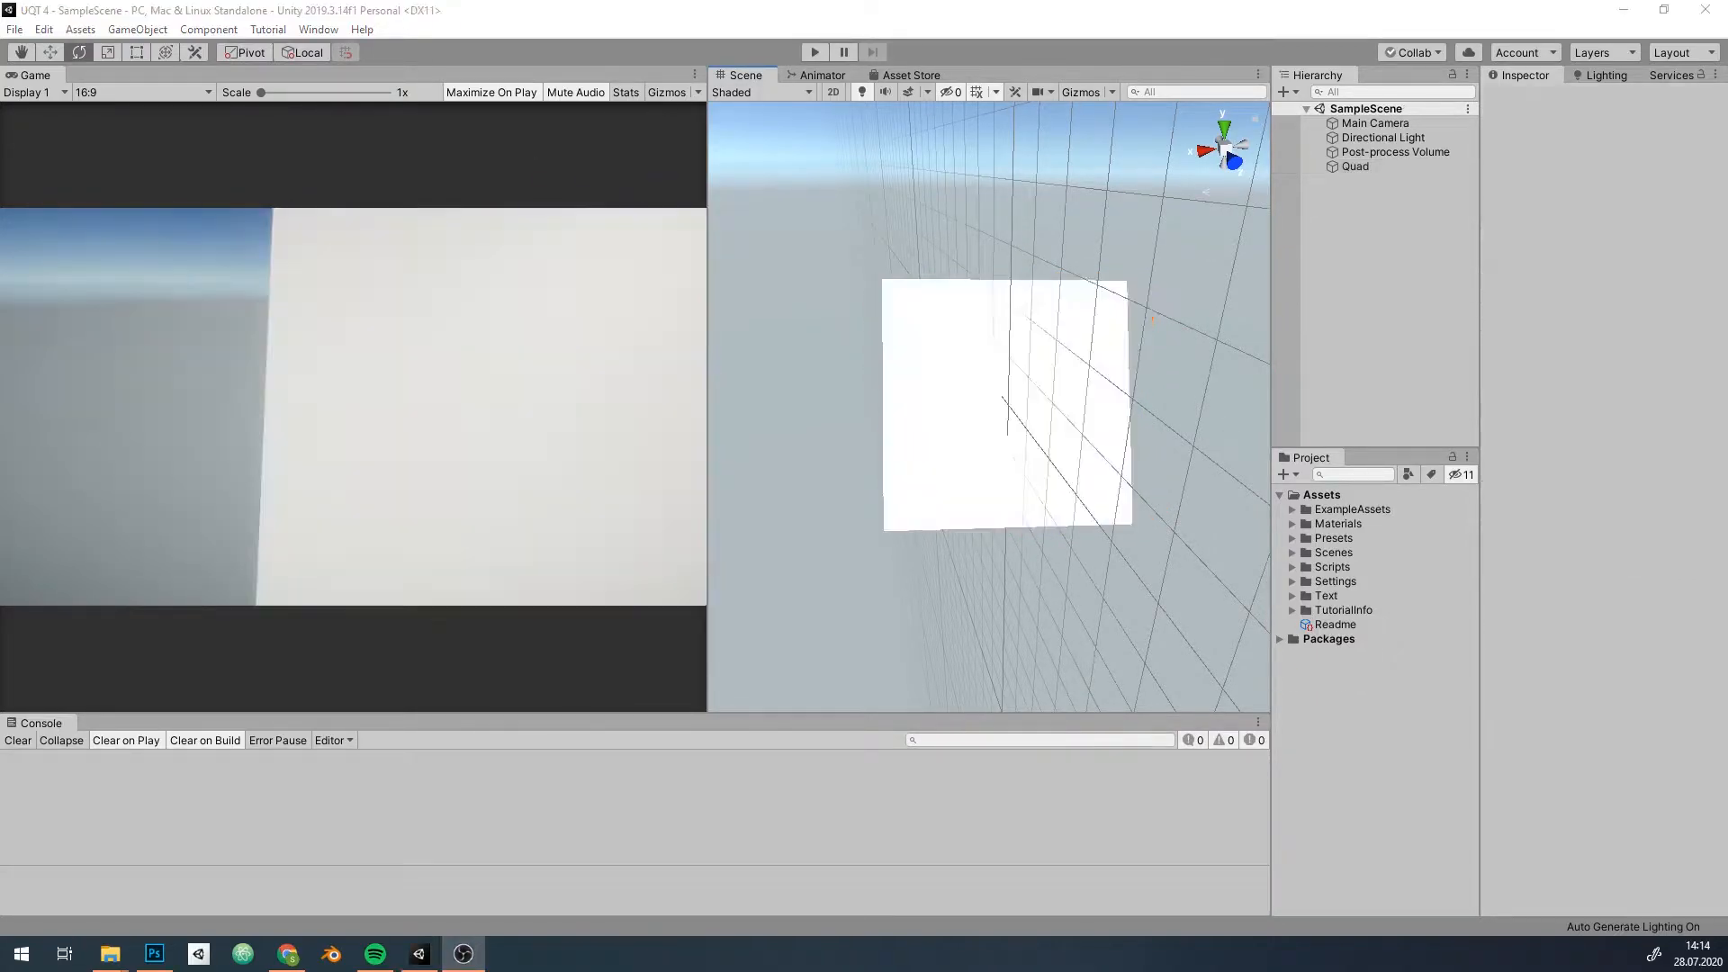
Create a new PBR Graph shader asset in the Project window.
left_click(1355, 167)
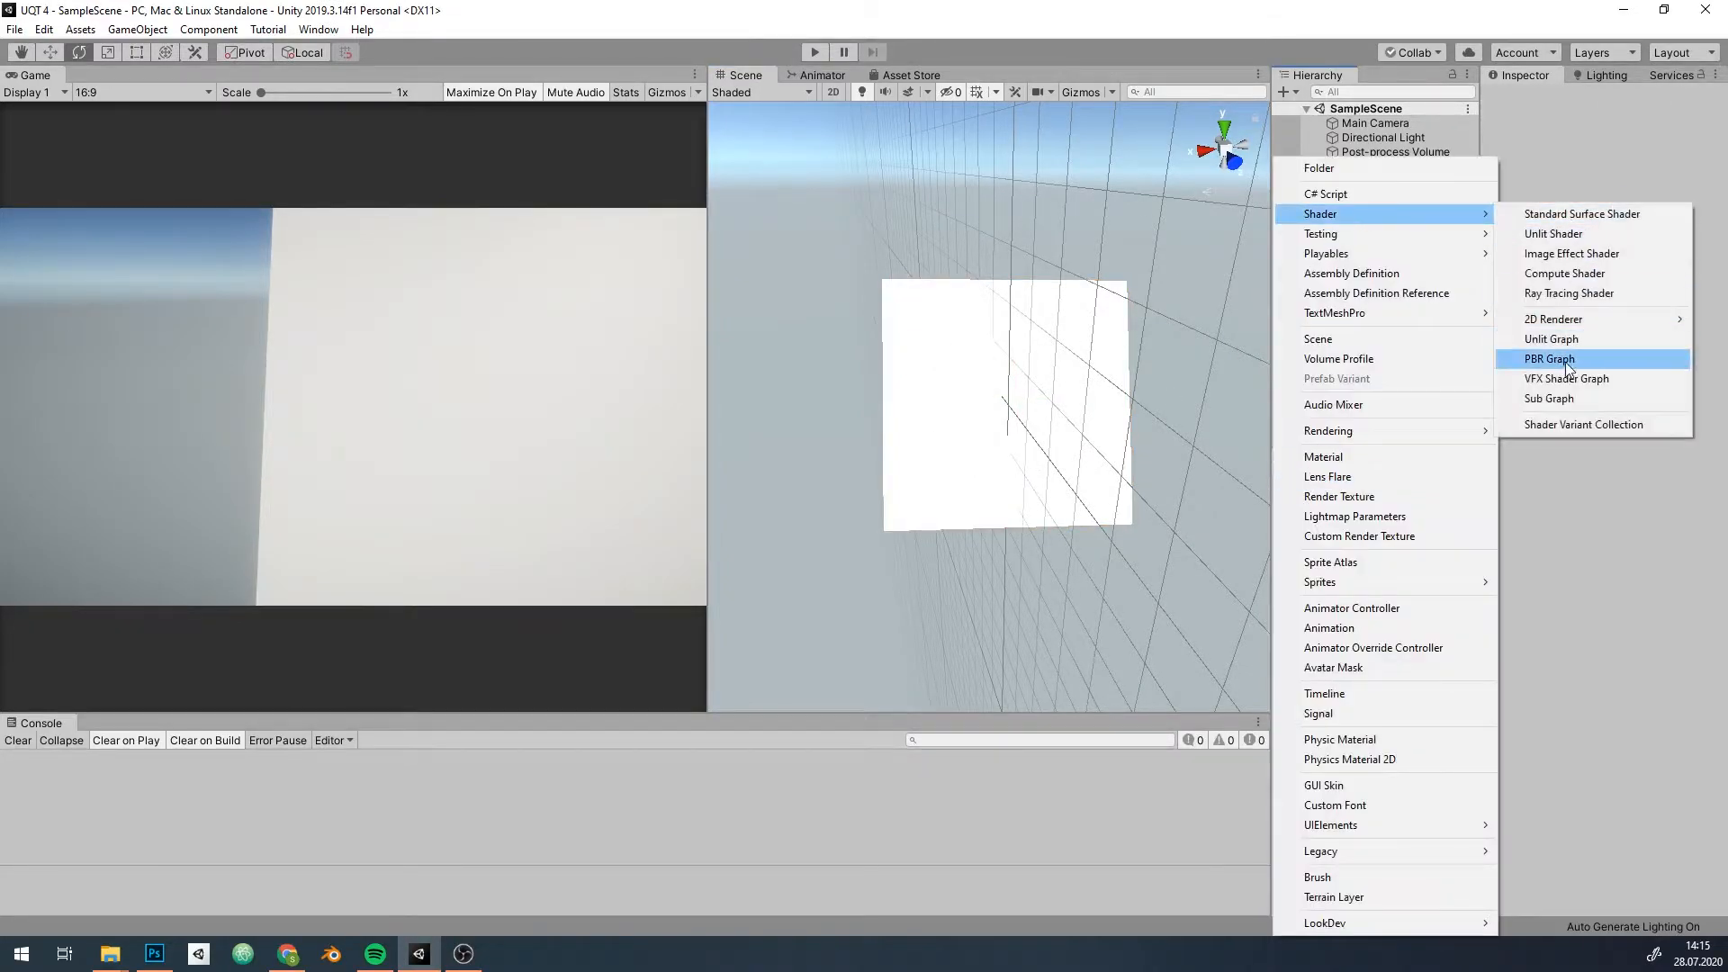
left_click(1549, 358)
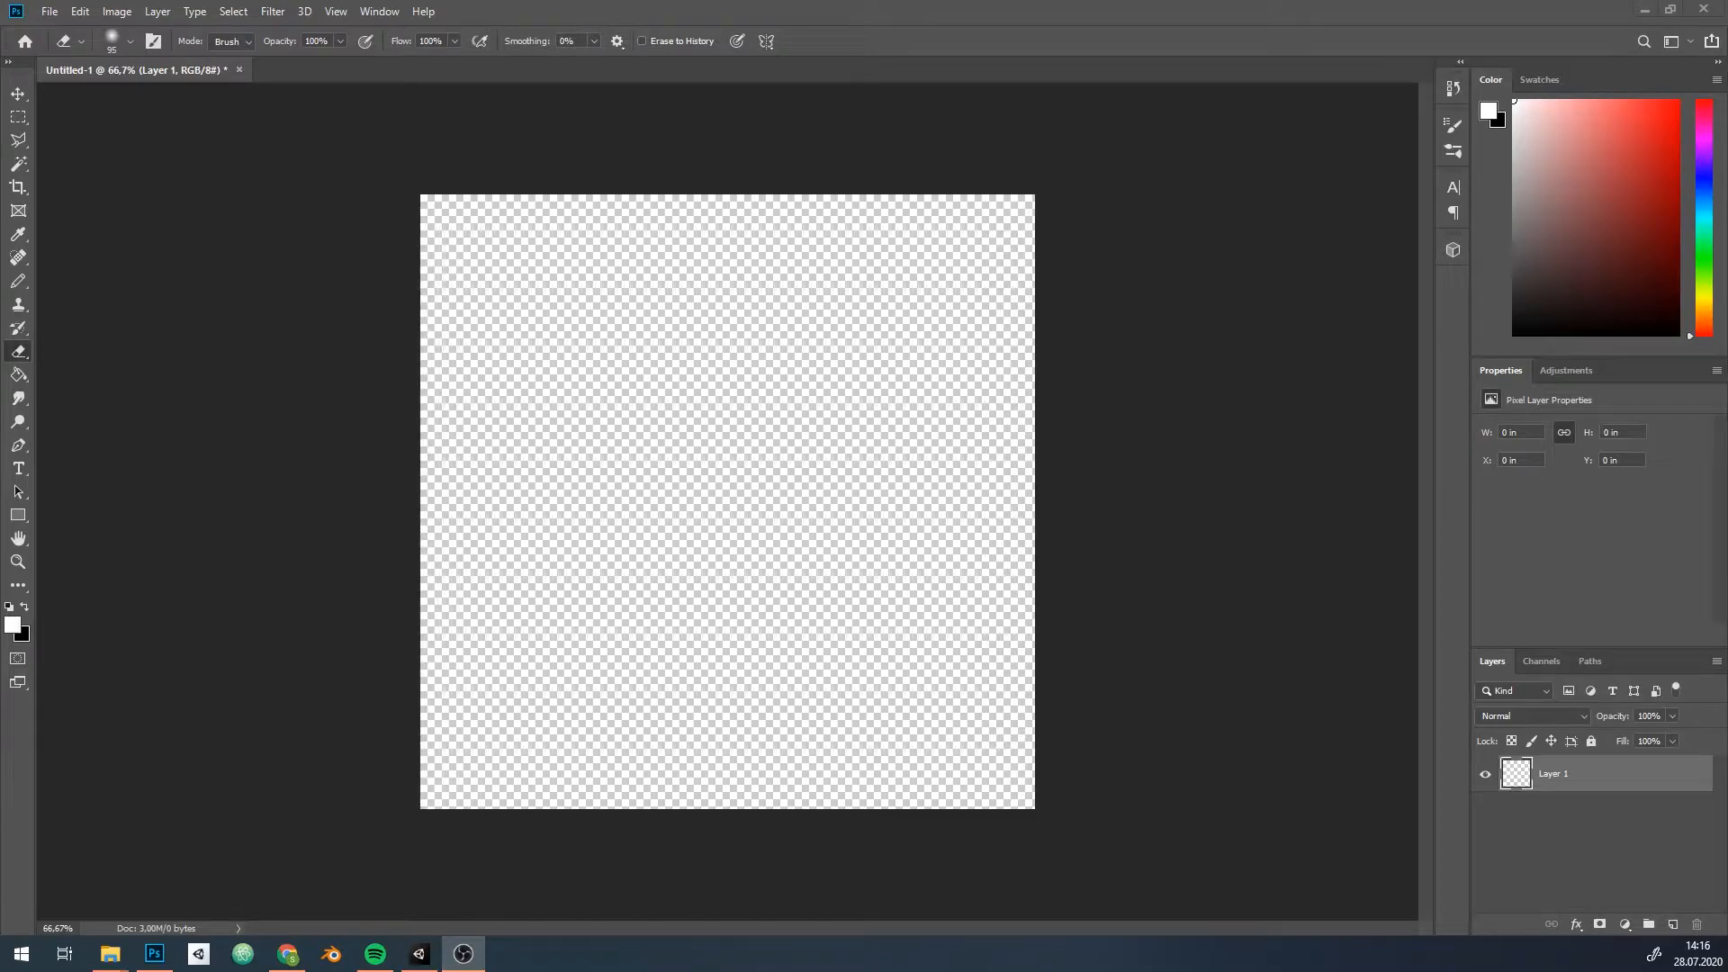
Make the black square image with white TEST text, then return to Unity.
left_click(18, 373)
type("TEST")
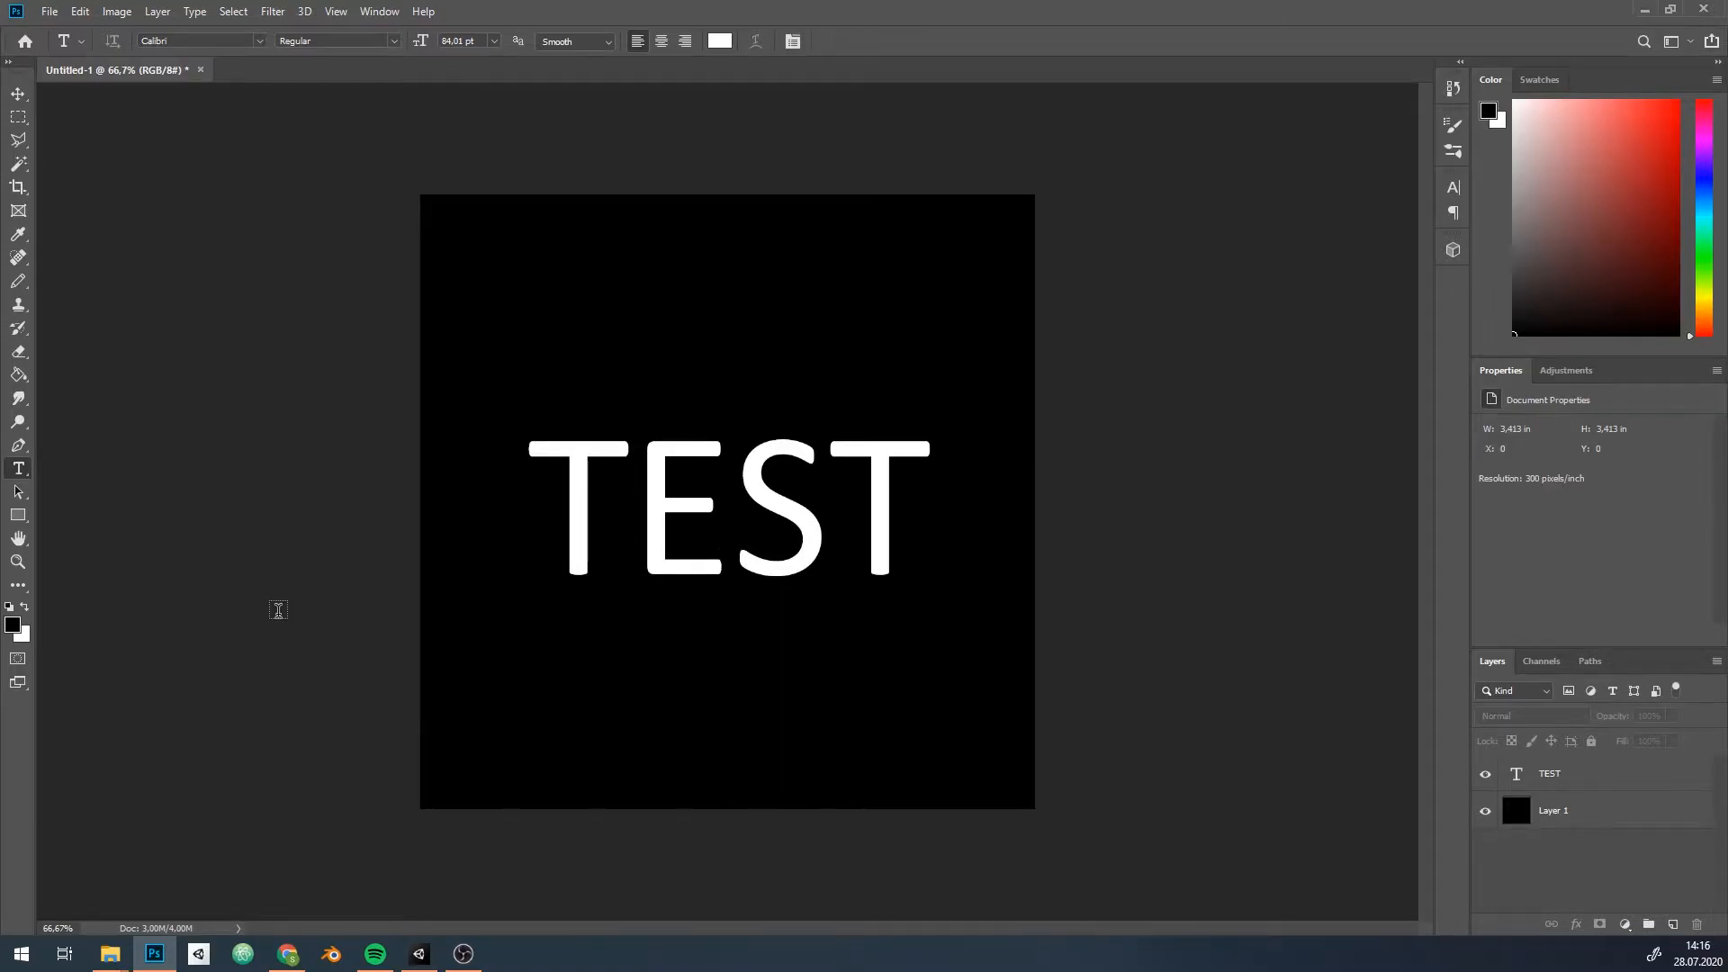
mouse_move(238, 580)
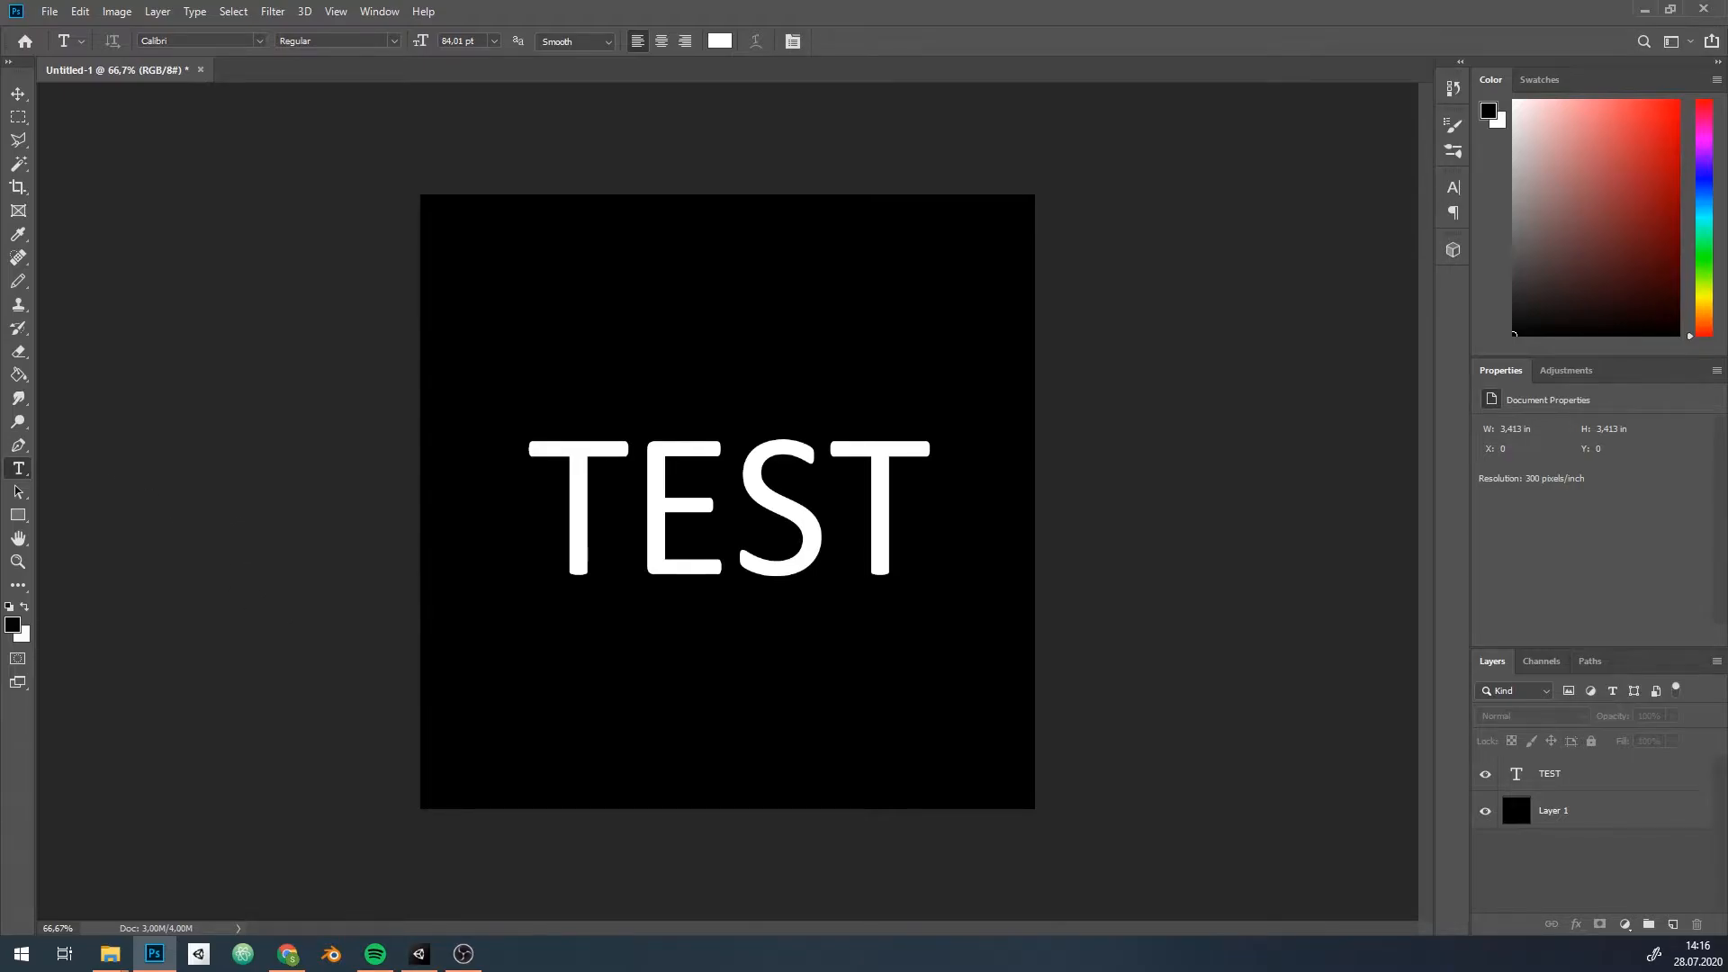
left_click(462, 953)
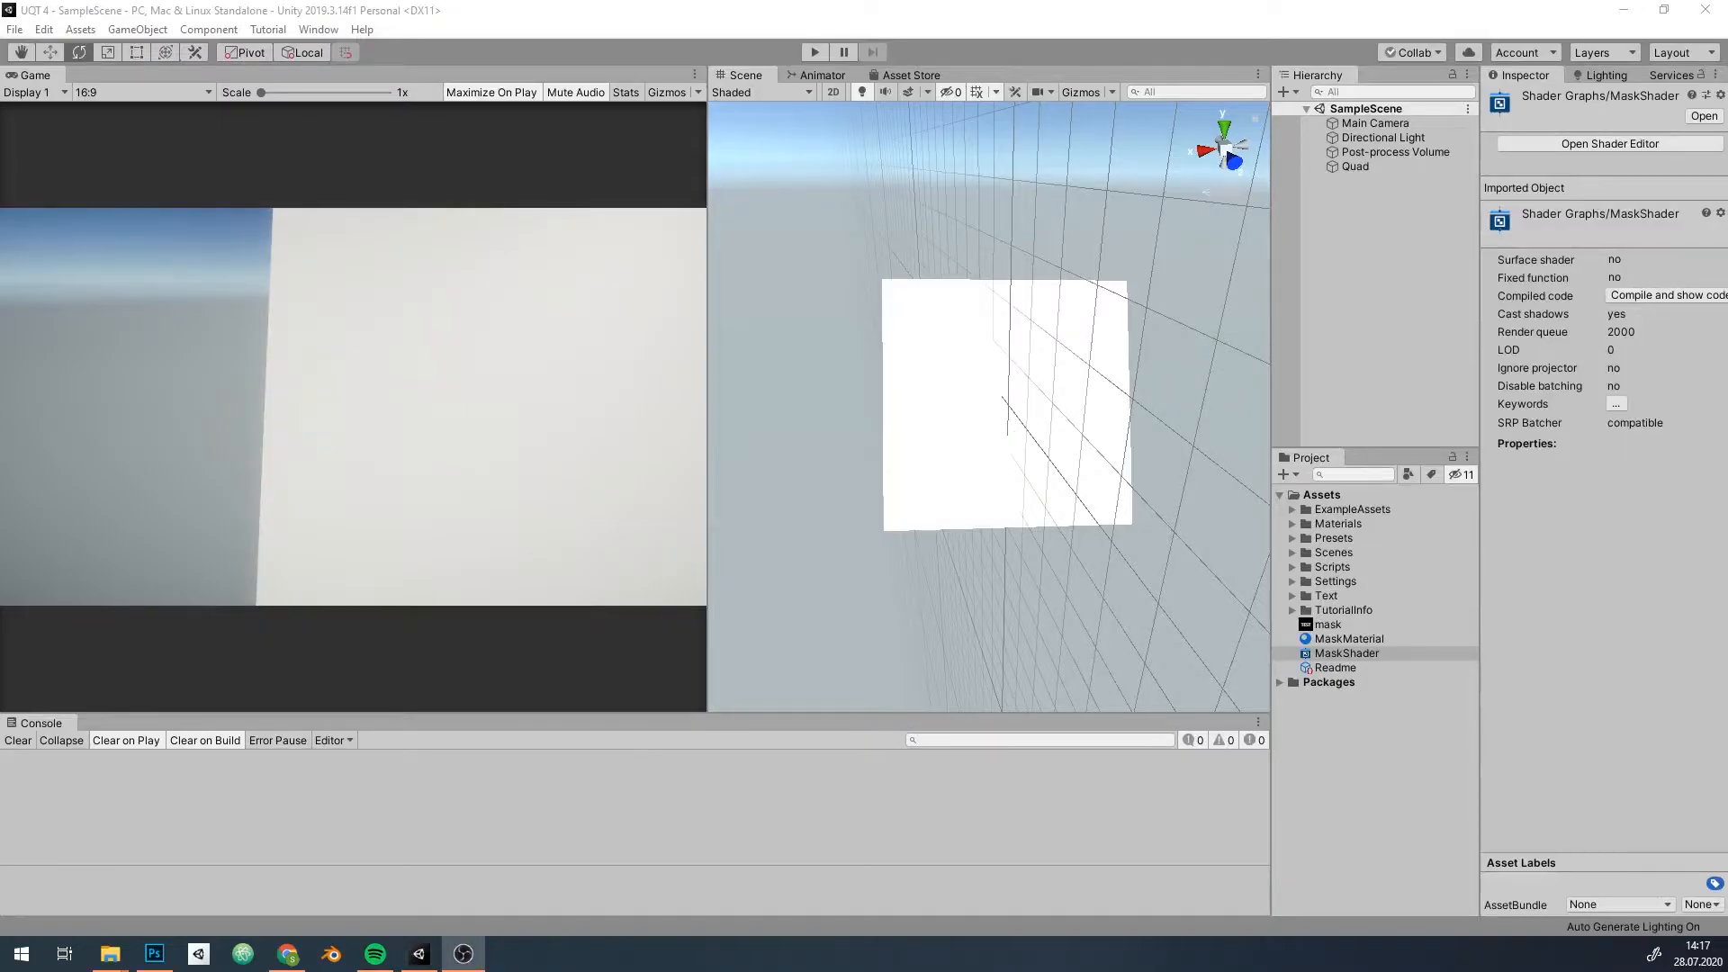
Open MaskShader in the Shader Editor and add a Multiply node to the graph.
left_click(1327, 625)
type("mult")
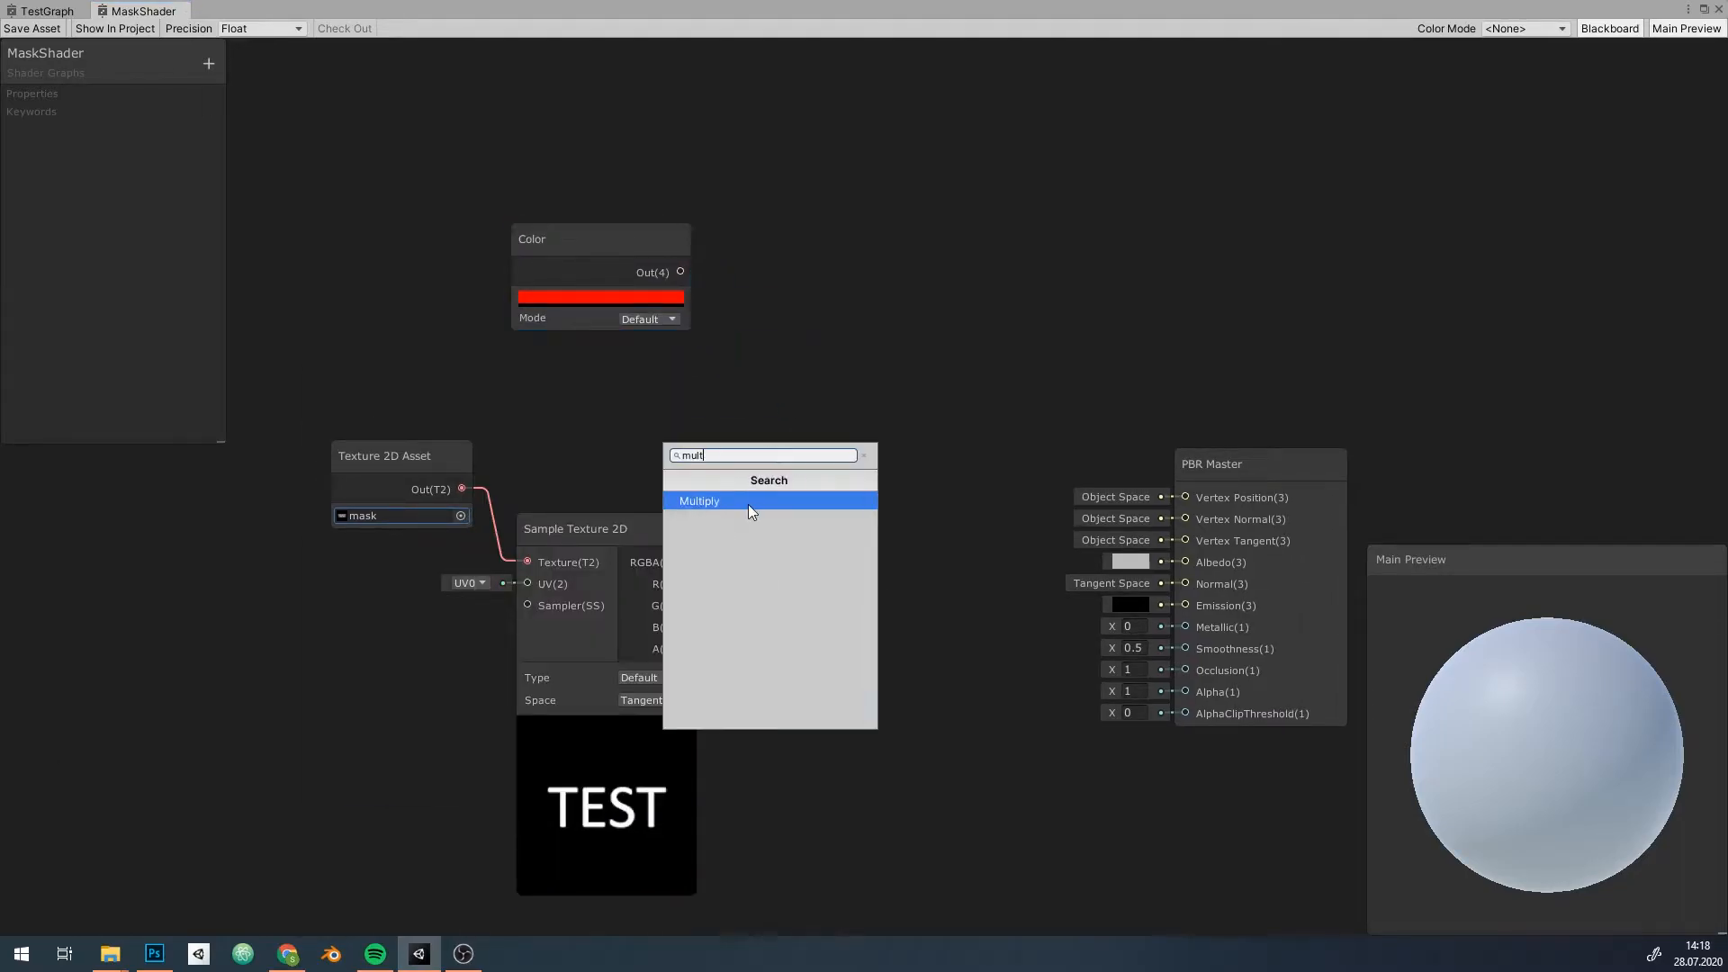
left_click(699, 501)
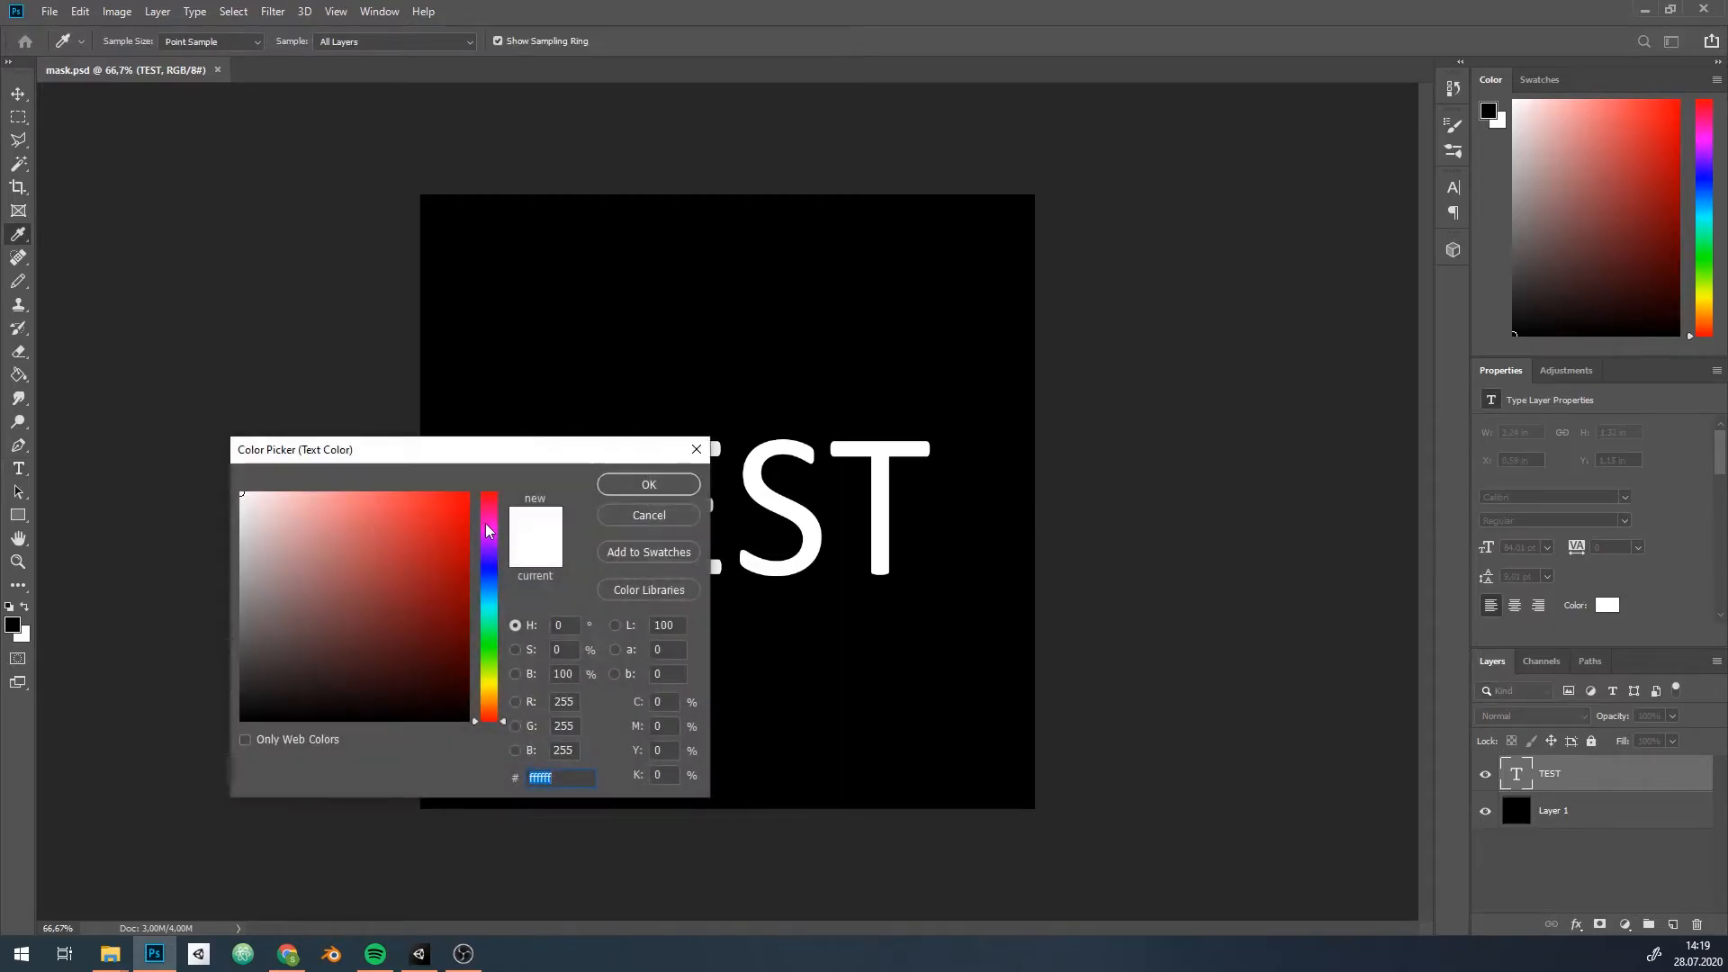
Color the TEST text FF0000 red and give its layer Lighten blending.
left_click(467, 496)
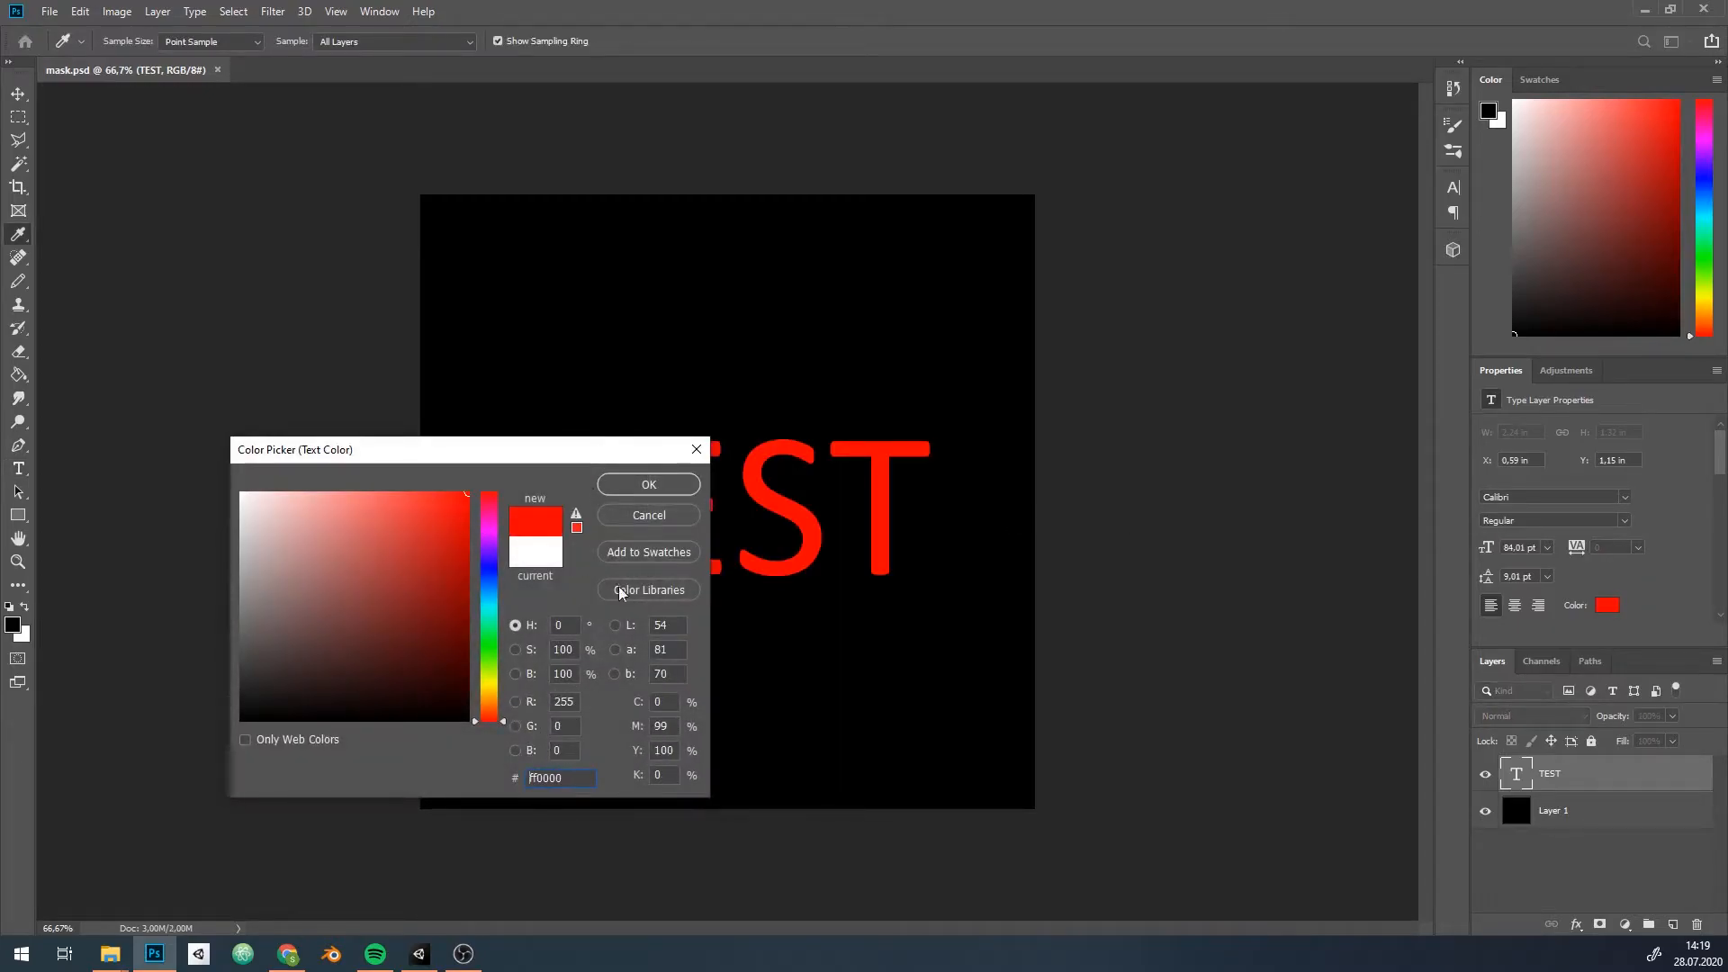
left_click(648, 484)
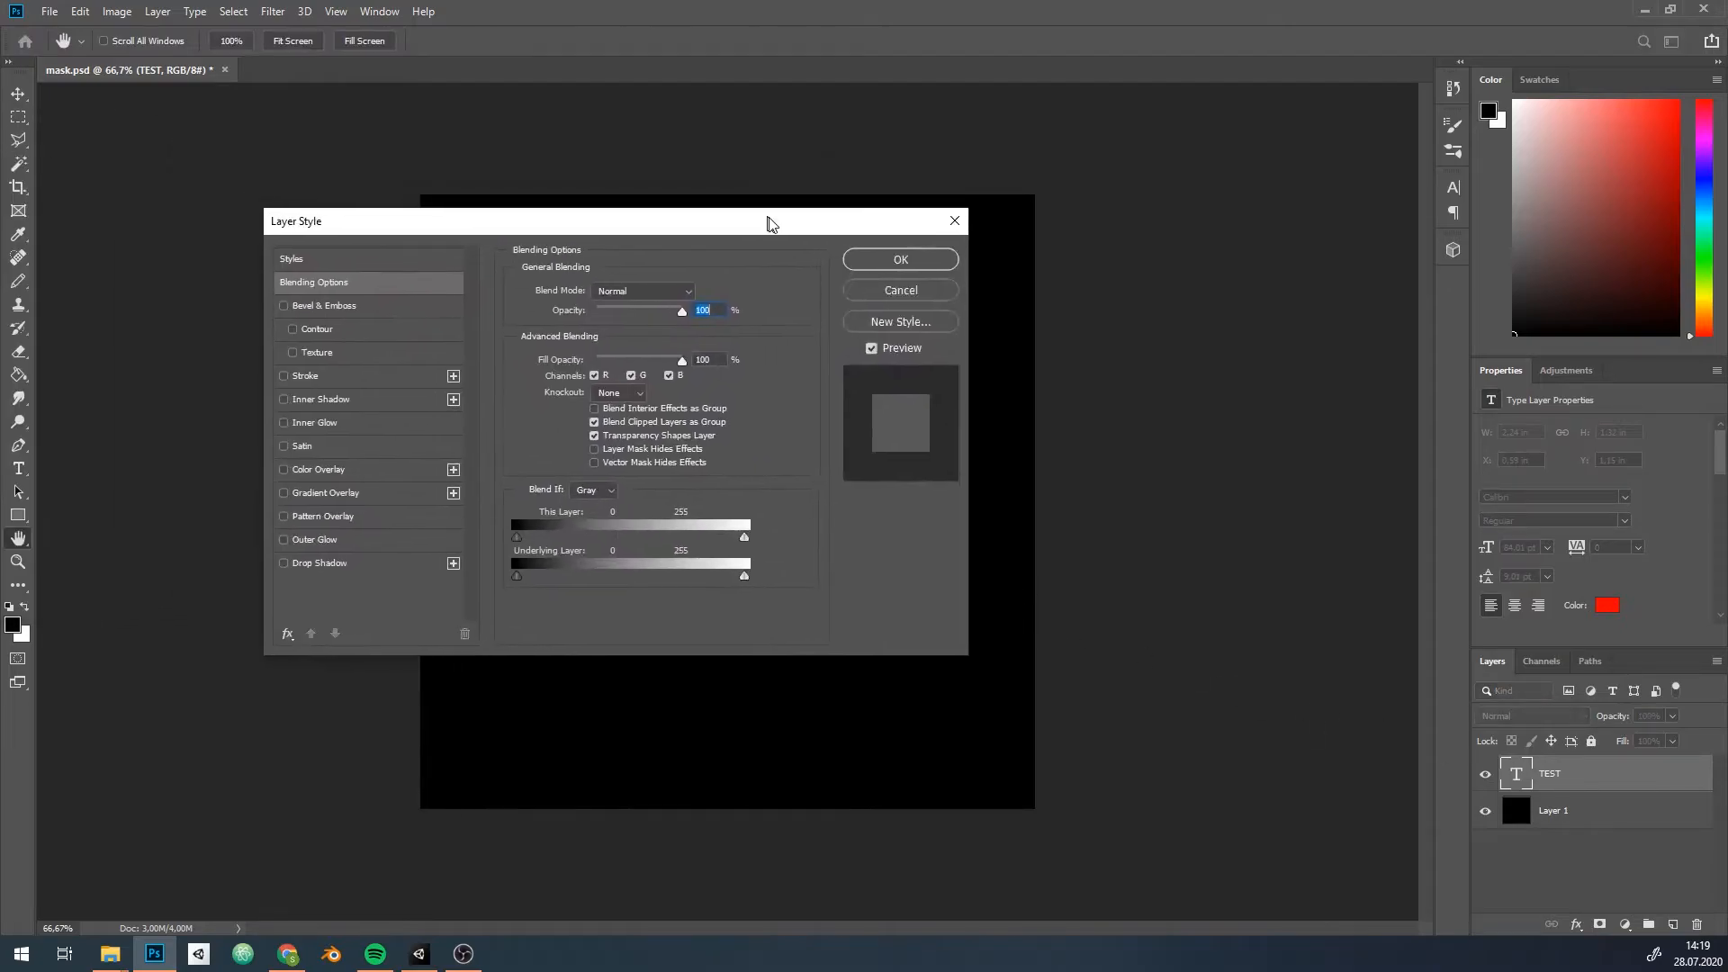
left_click(682, 325)
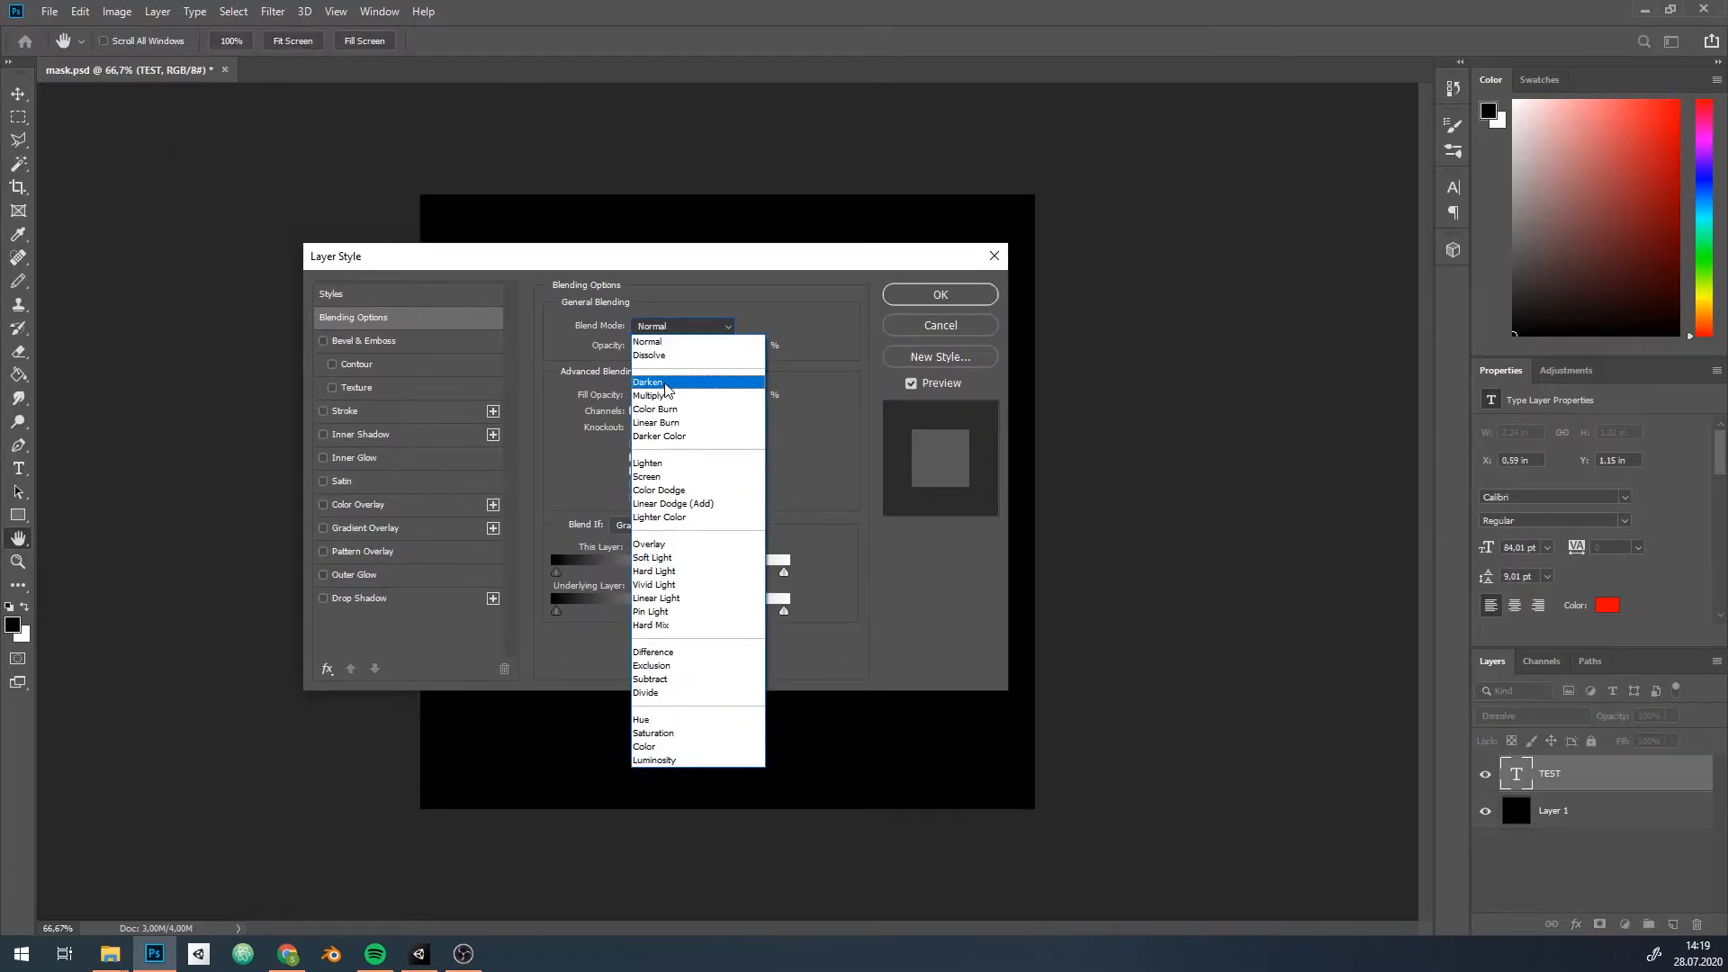
left_click(647, 462)
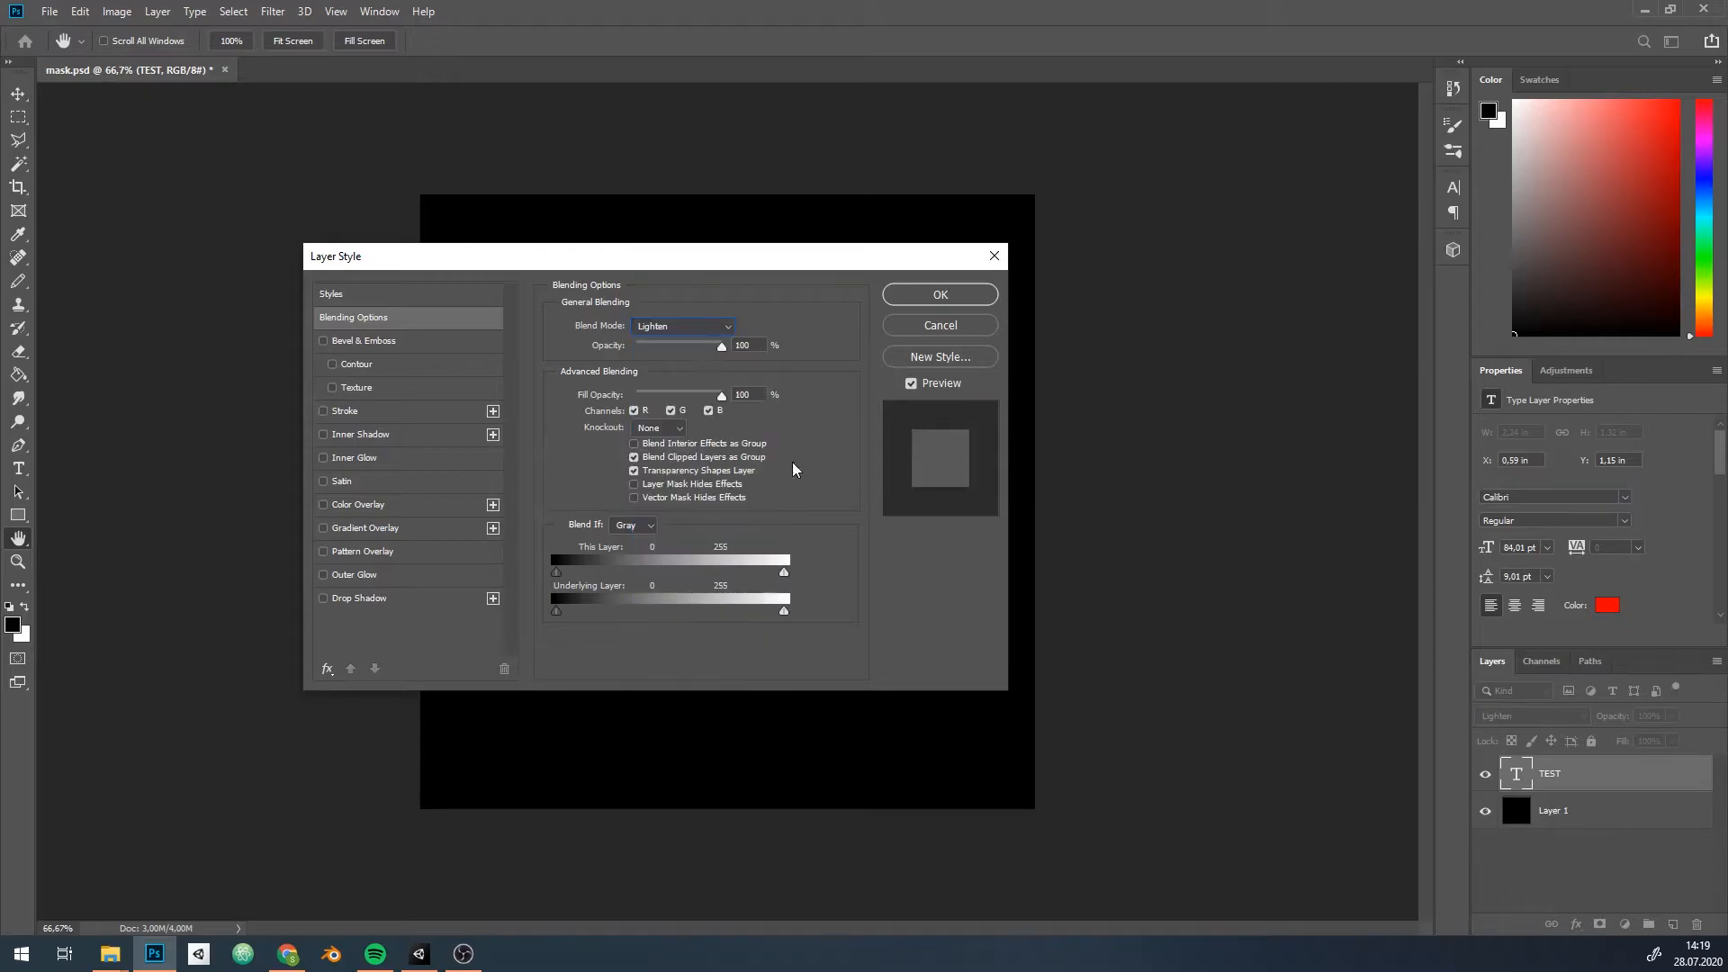
left_click(938, 294)
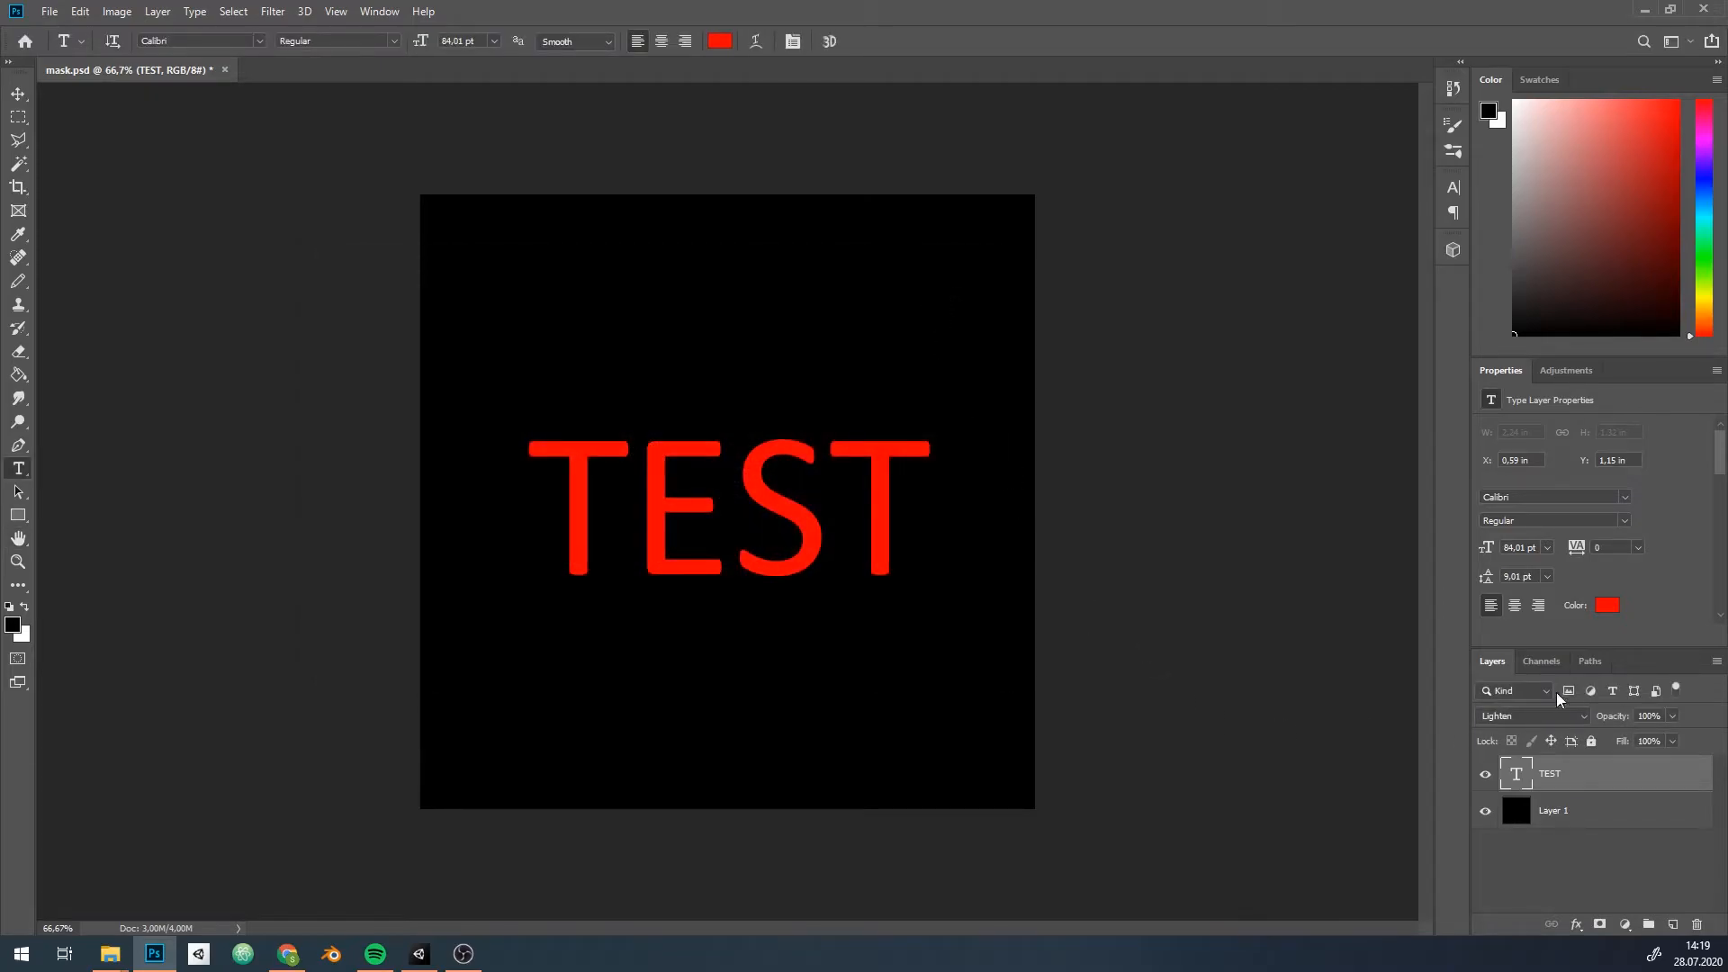
left_click(1541, 660)
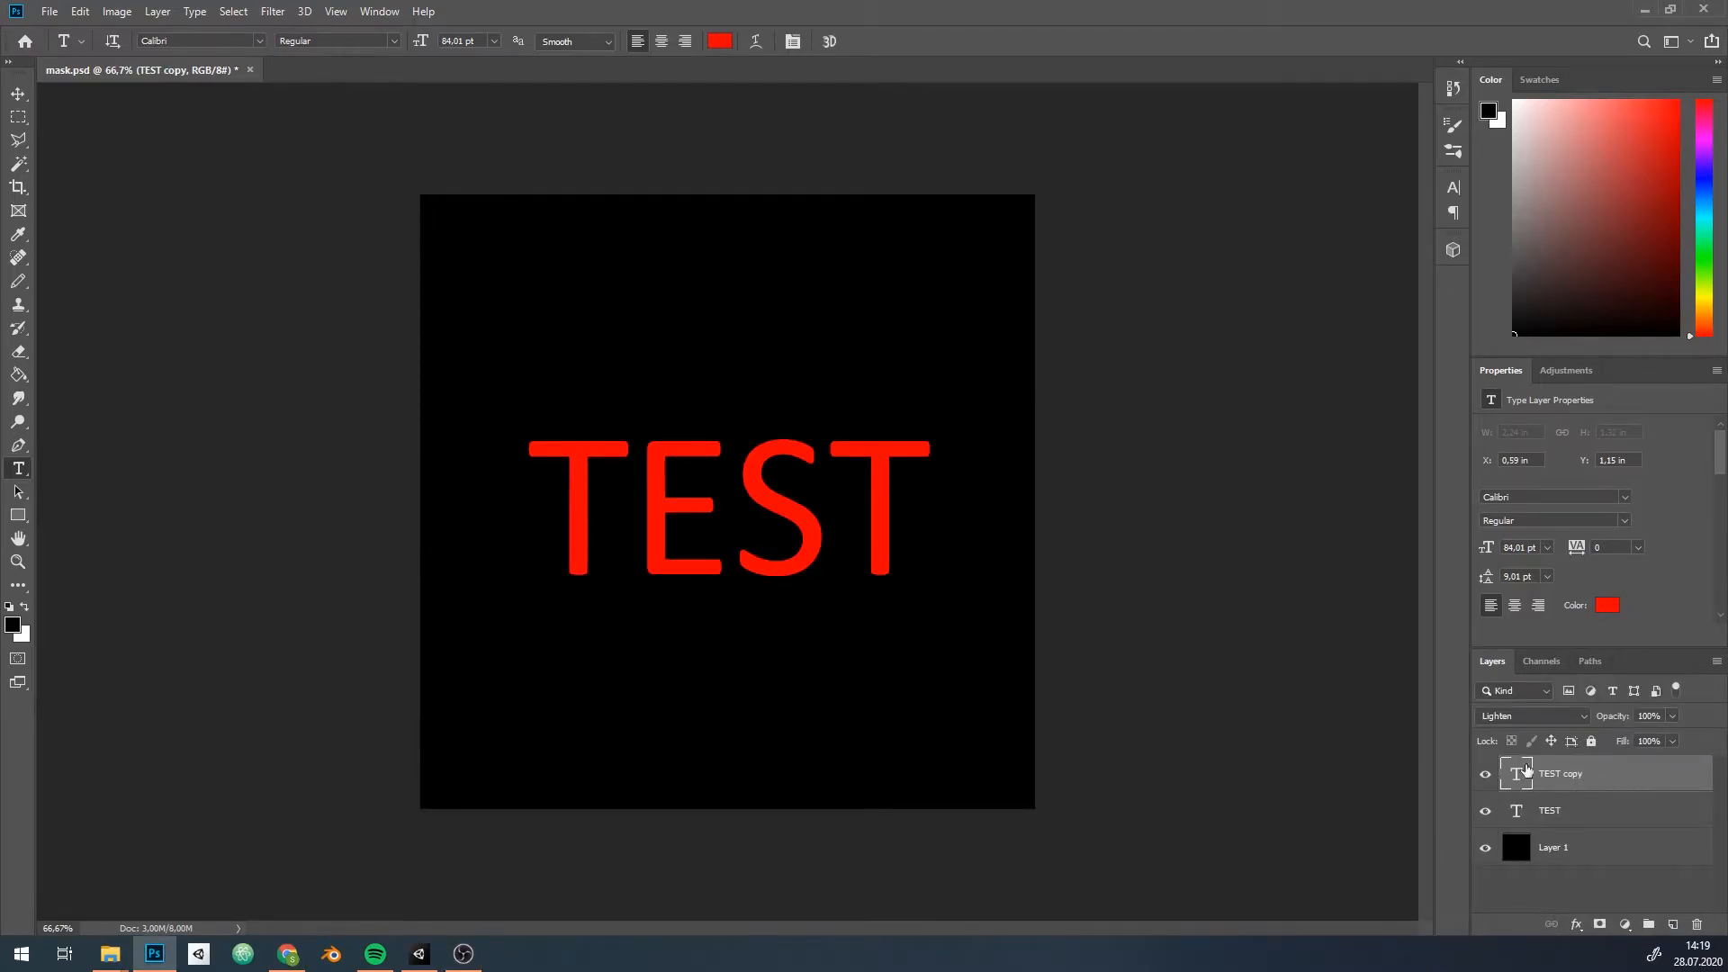
mouse_move(1275, 585)
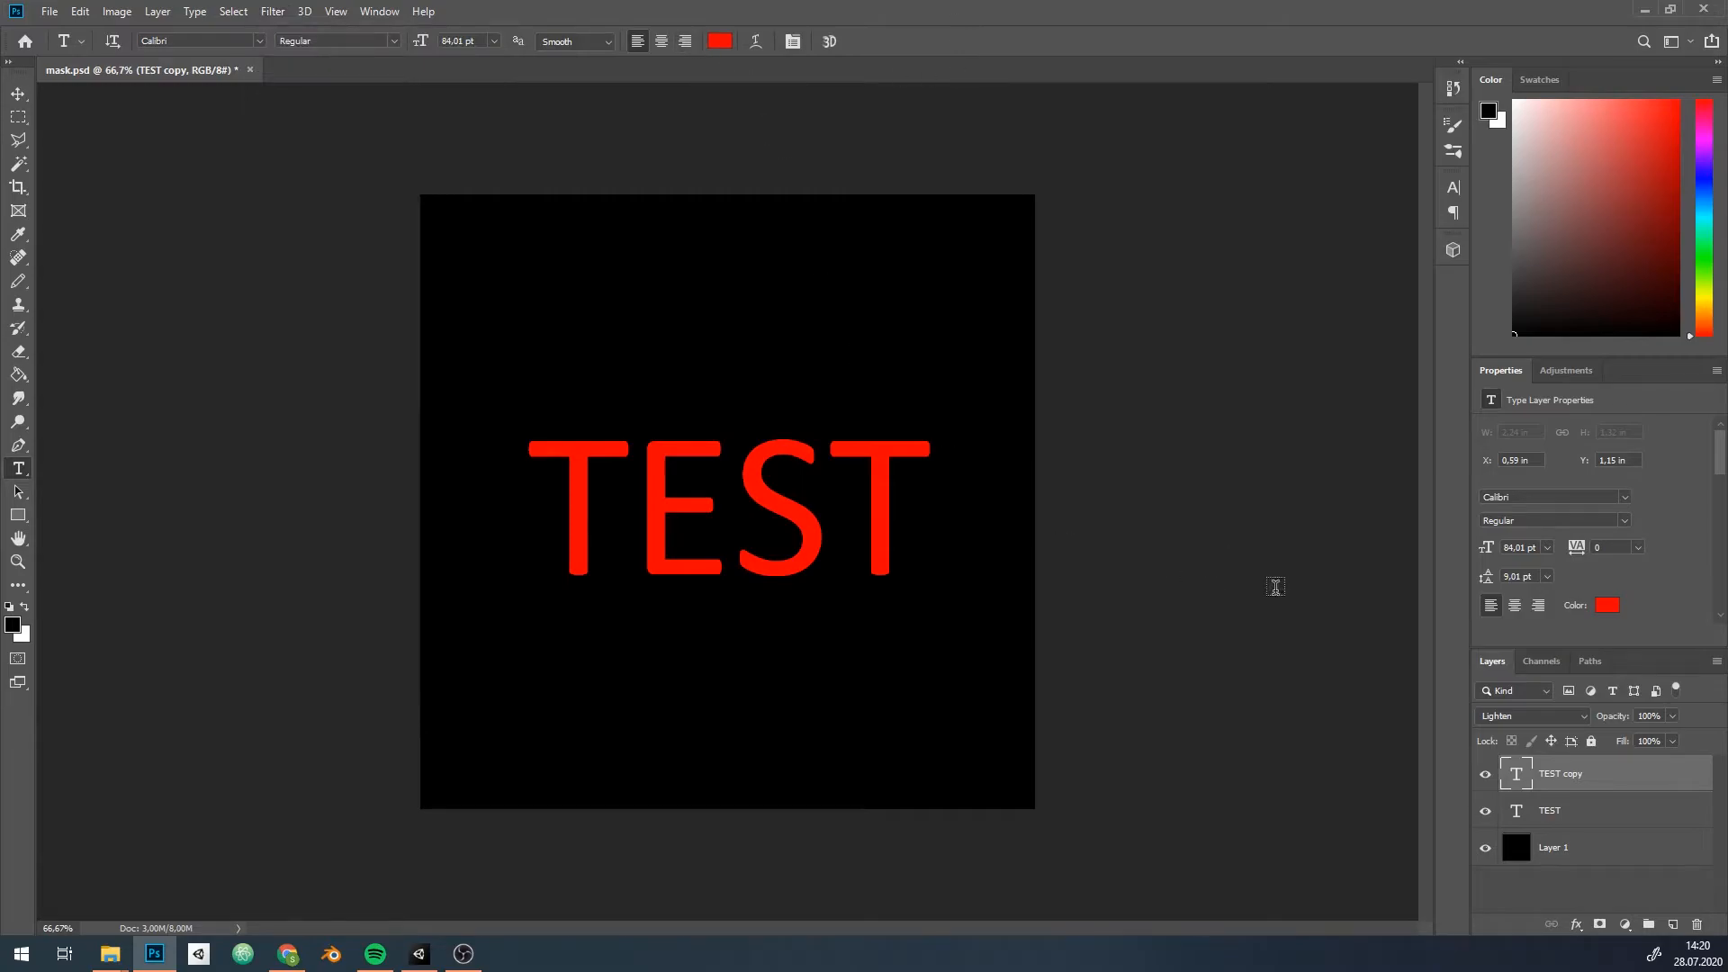
Turn the TEST copy 0000FF blue, rasterize it and apply an 8.6 Gaussian blur.
left_click(1606, 604)
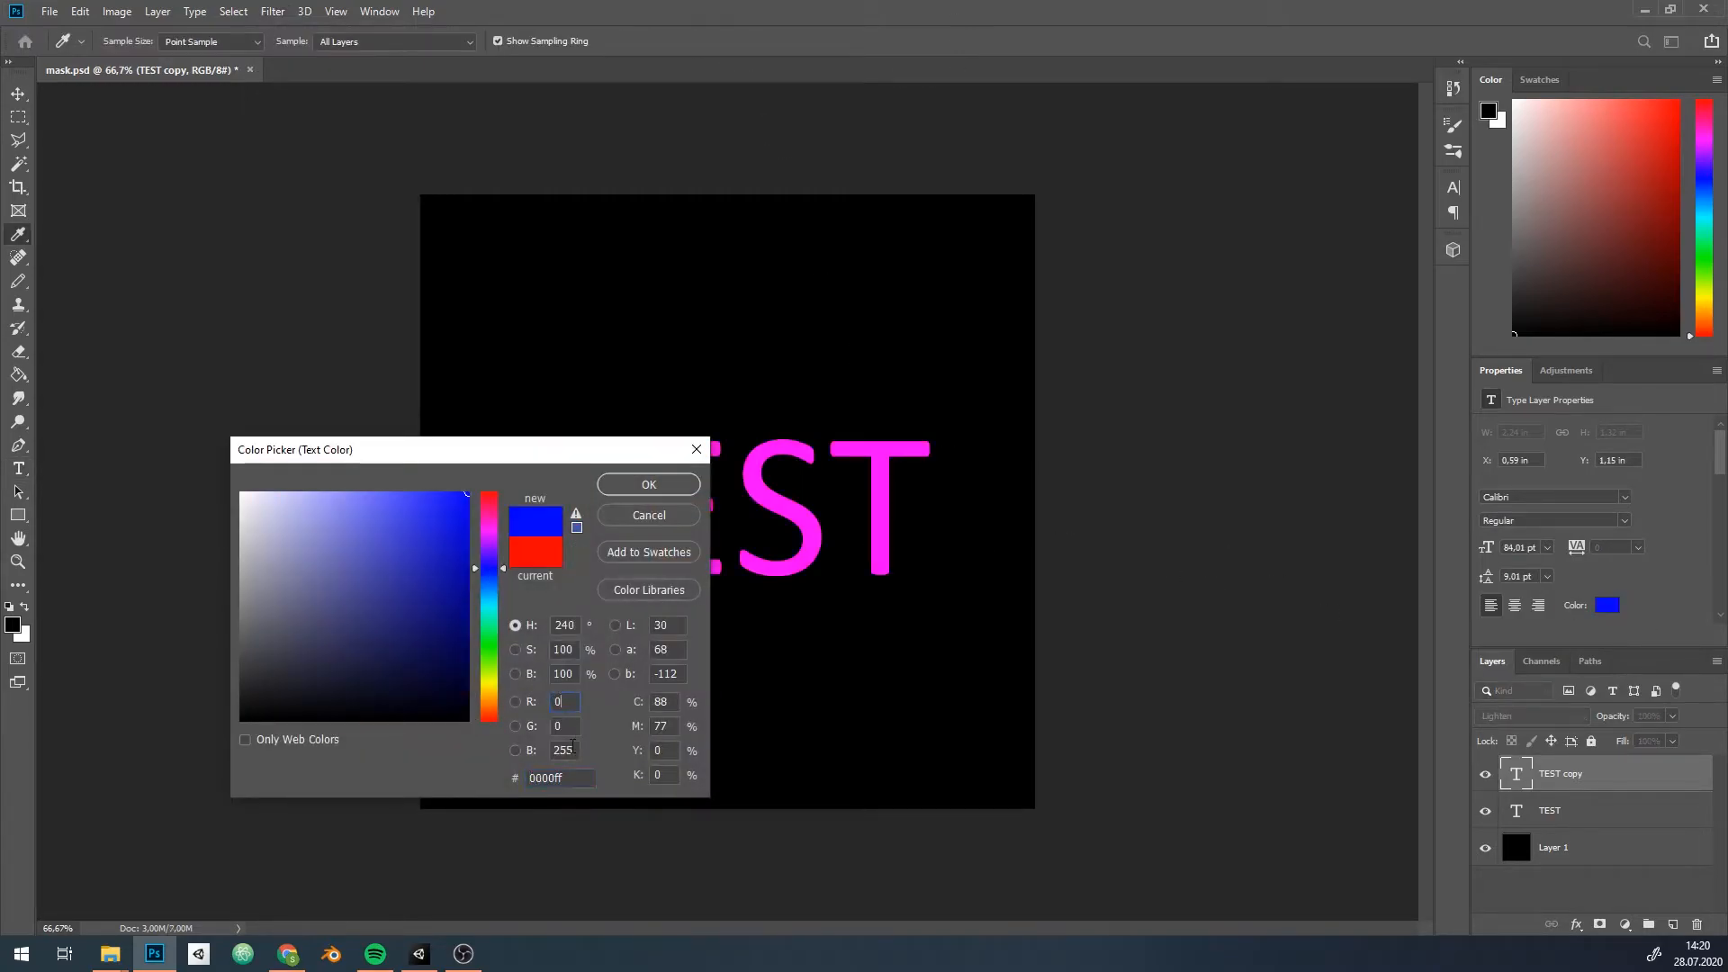
left_click(648, 484)
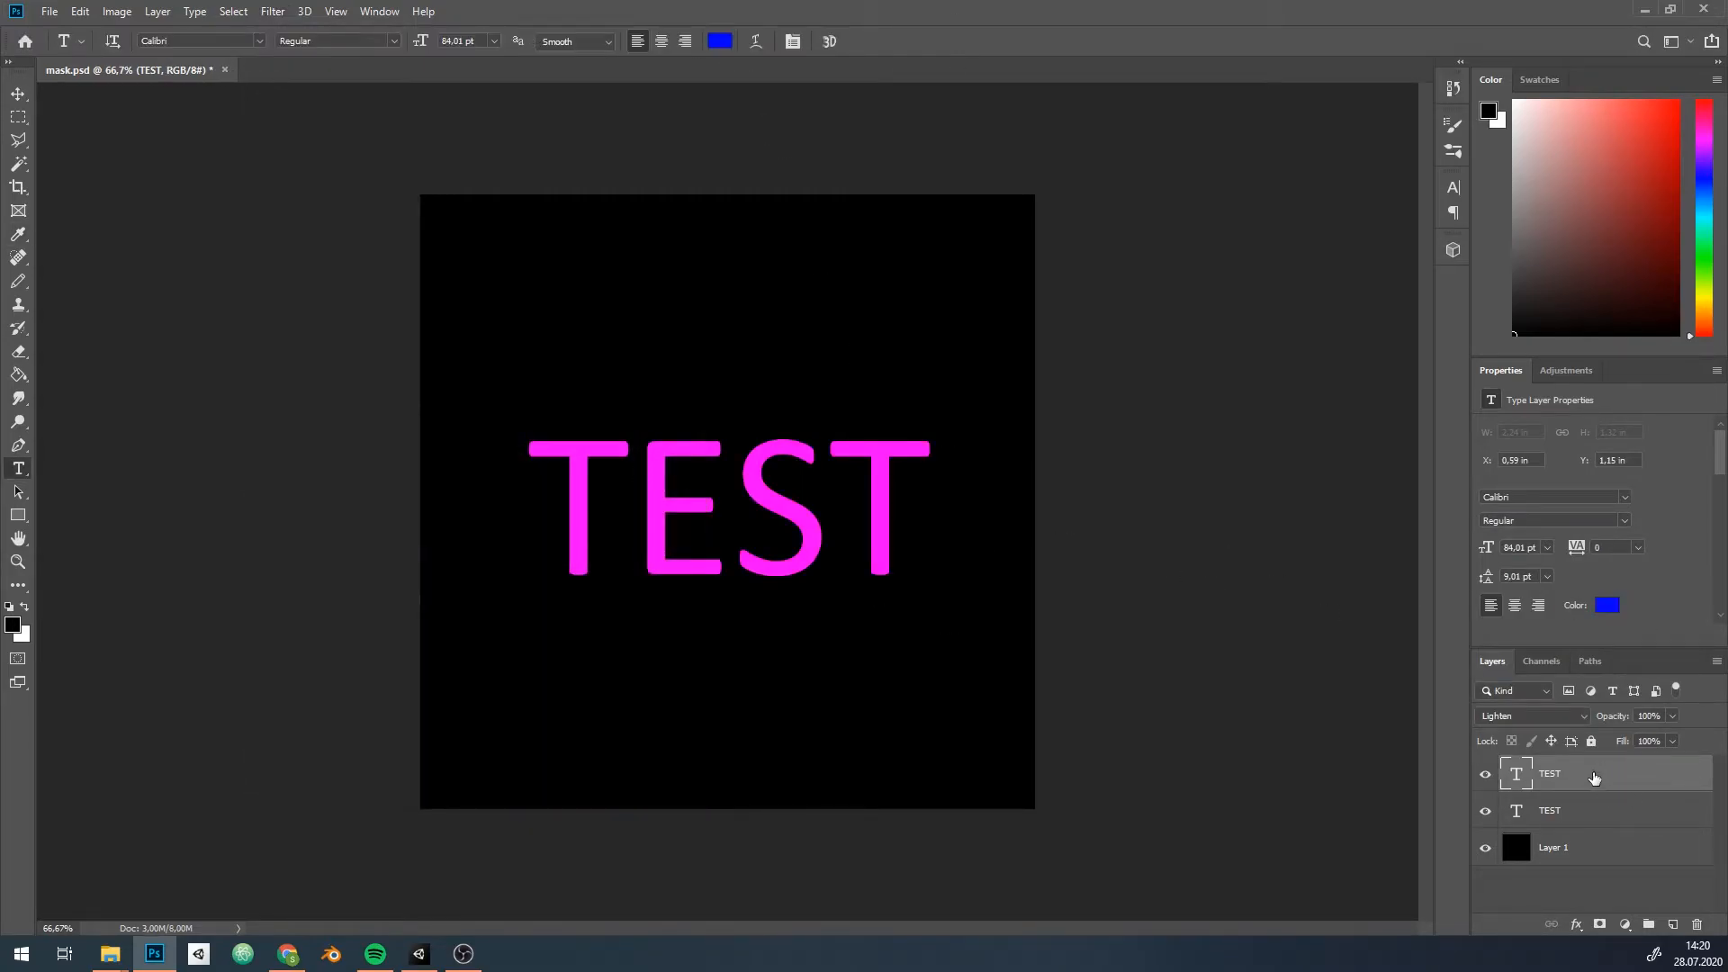
left_click(272, 11)
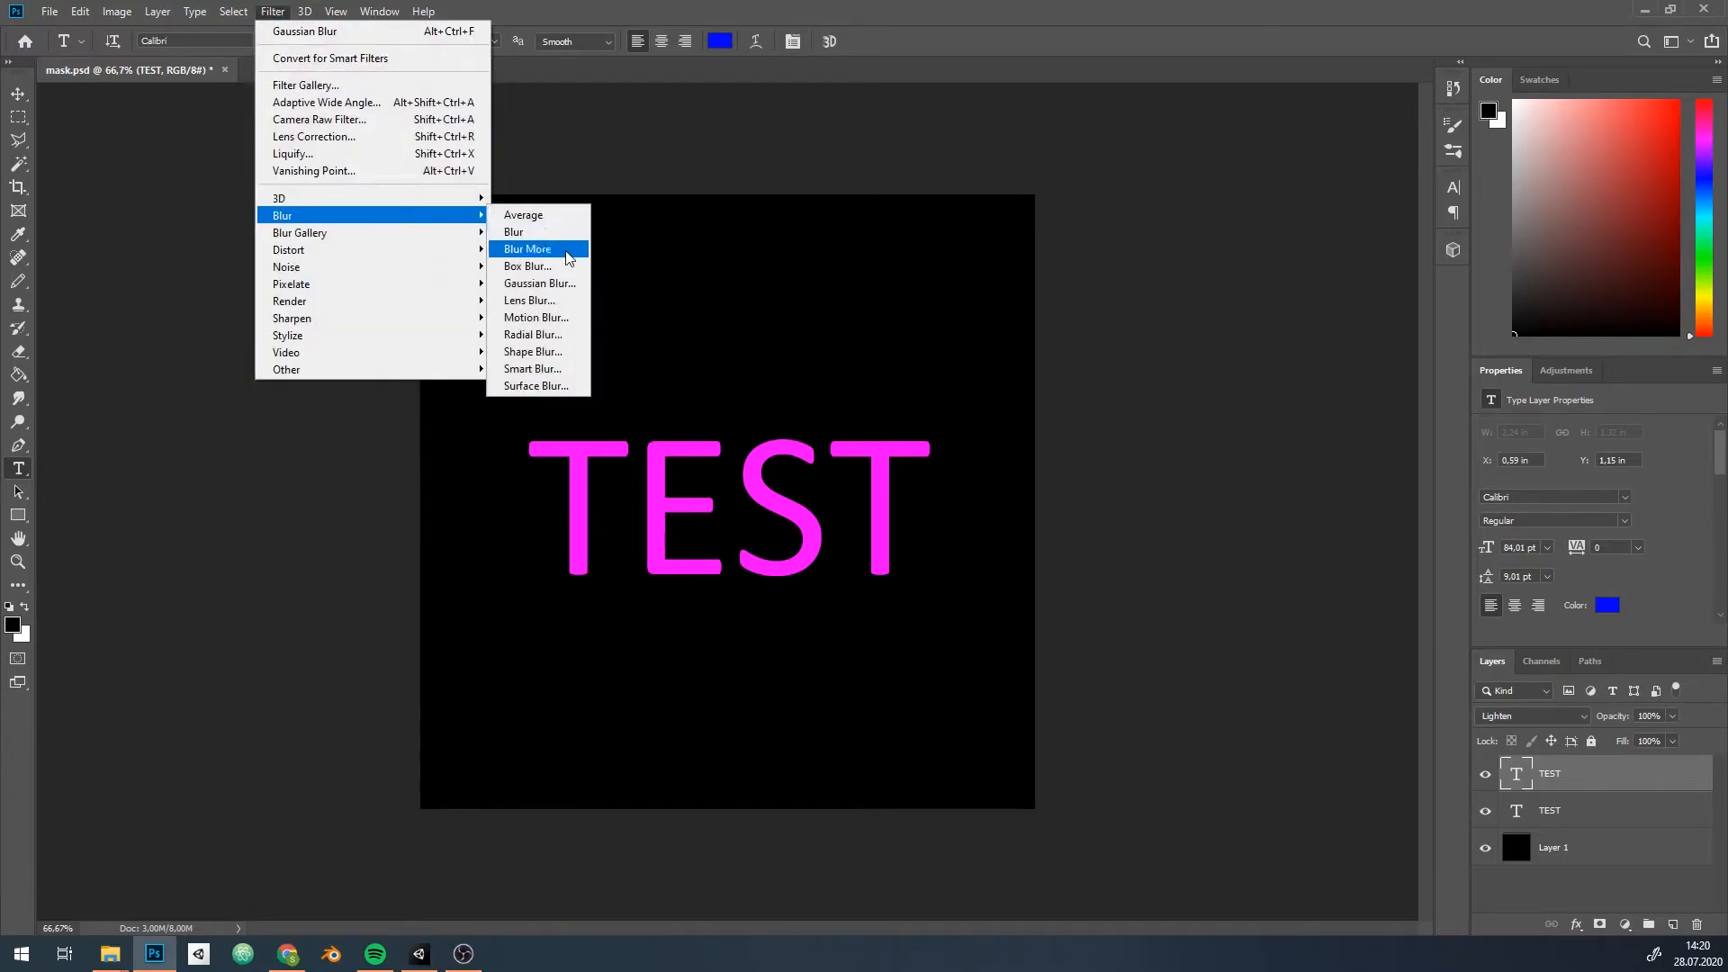
left_click(526, 249)
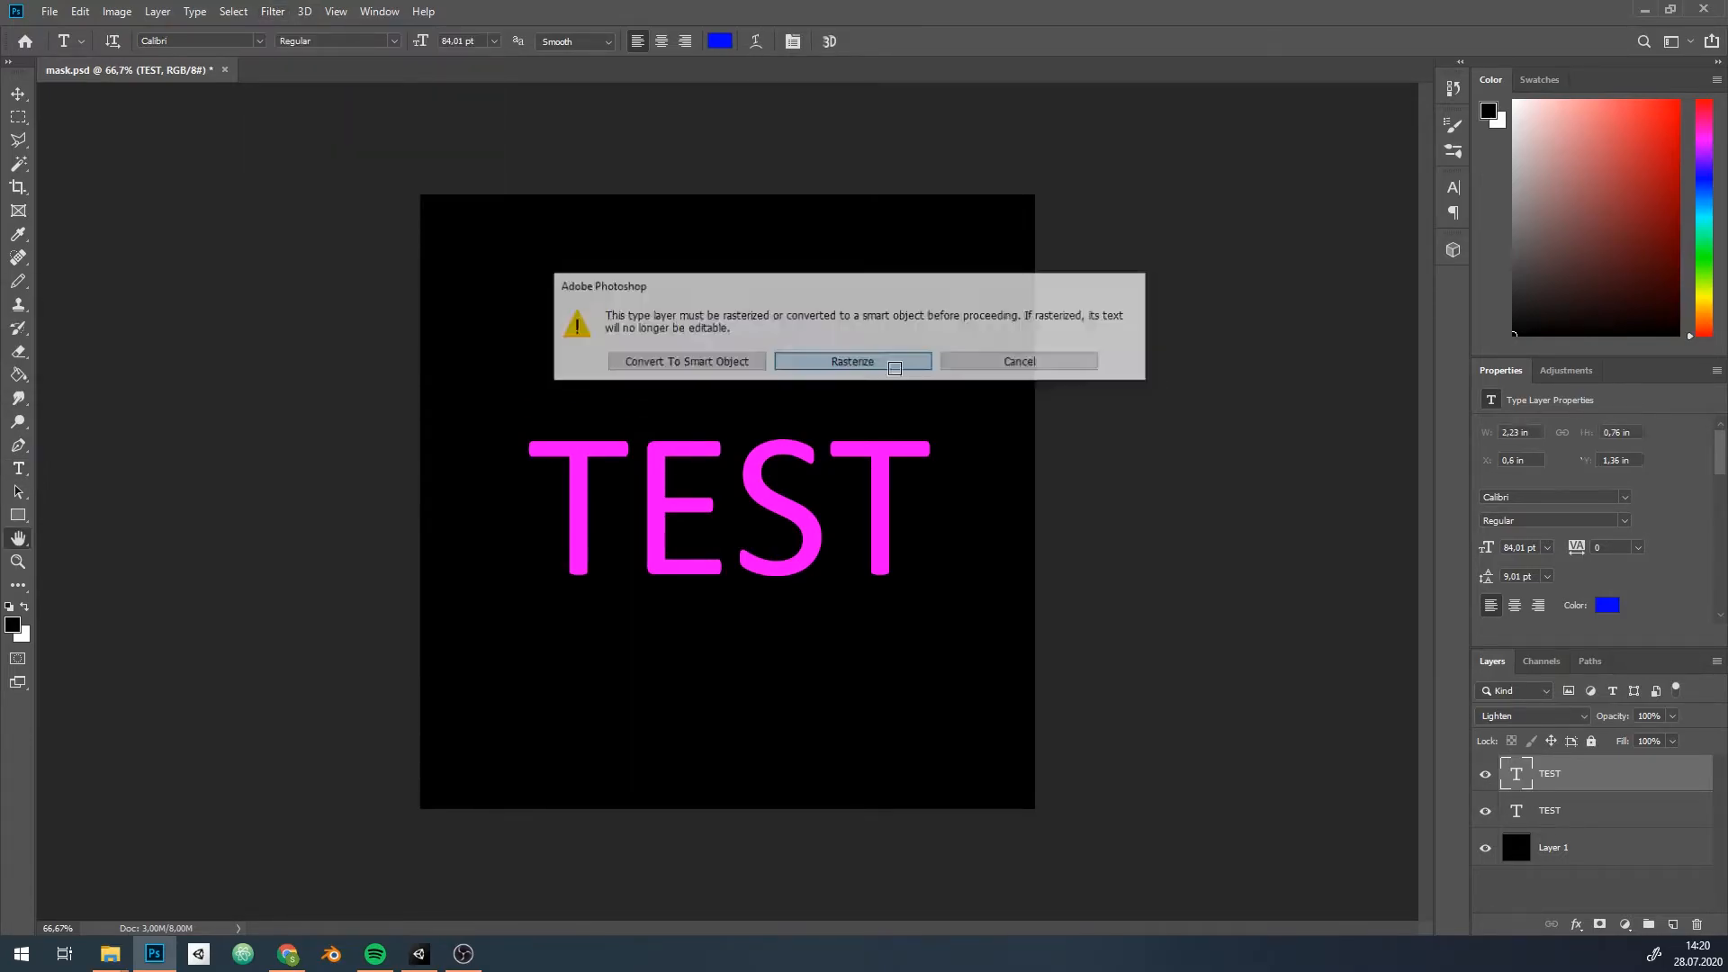
left_click(853, 362)
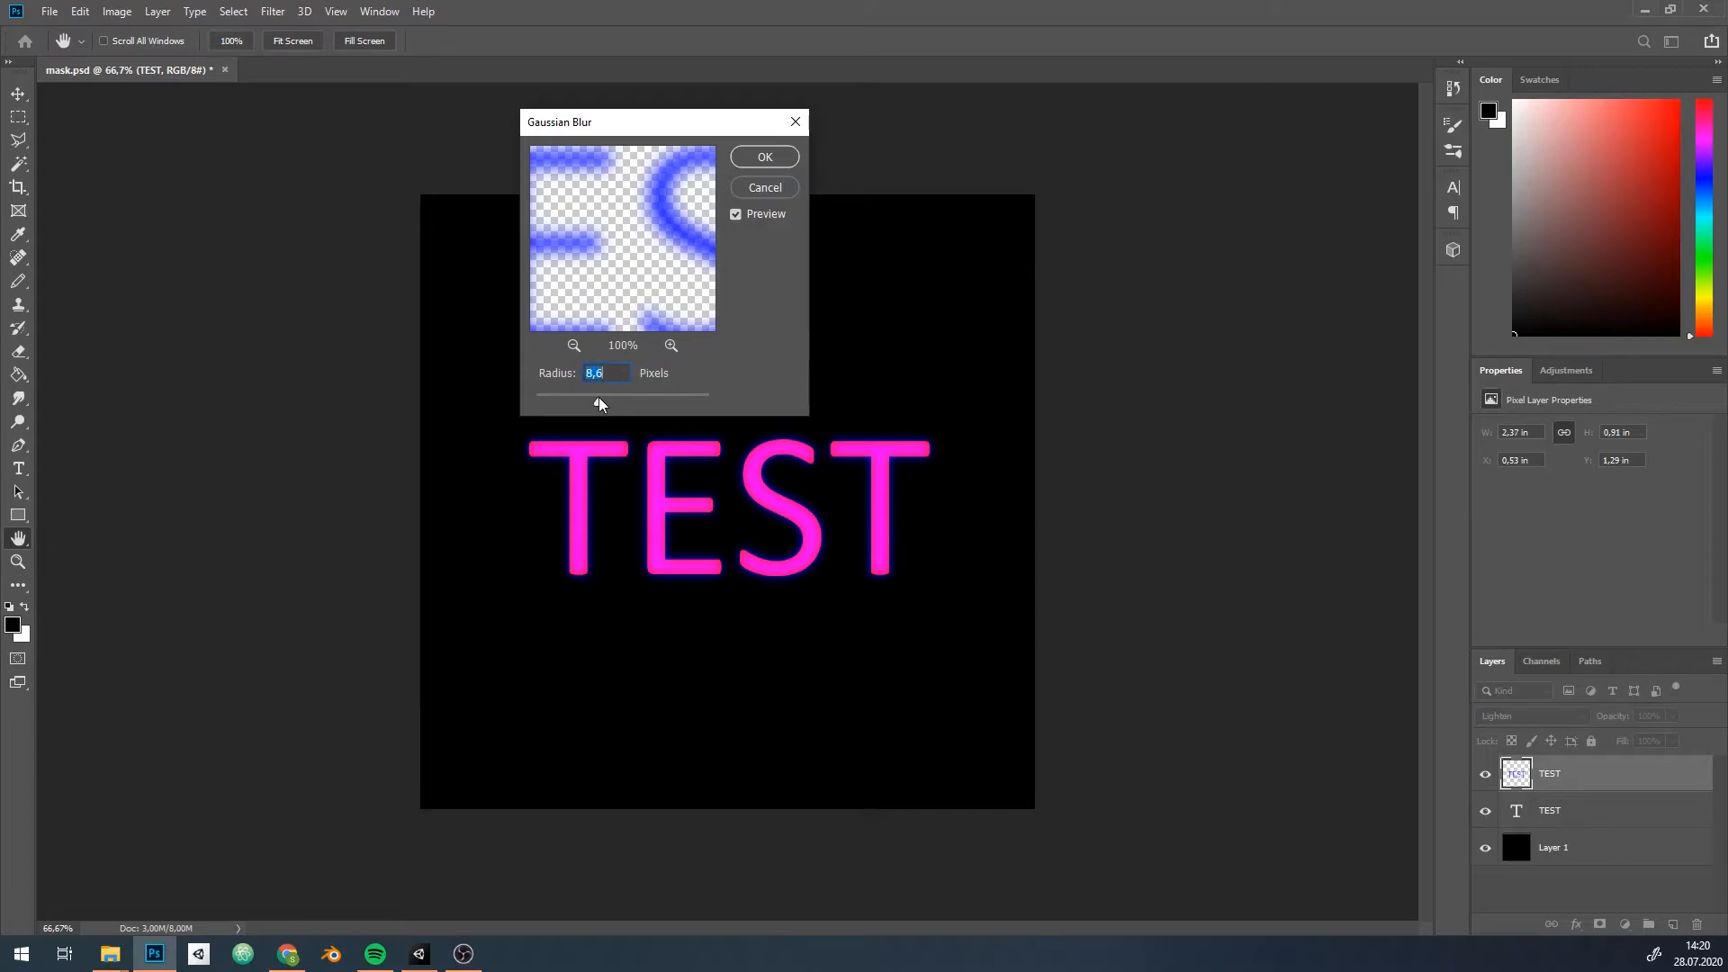
left_click(764, 157)
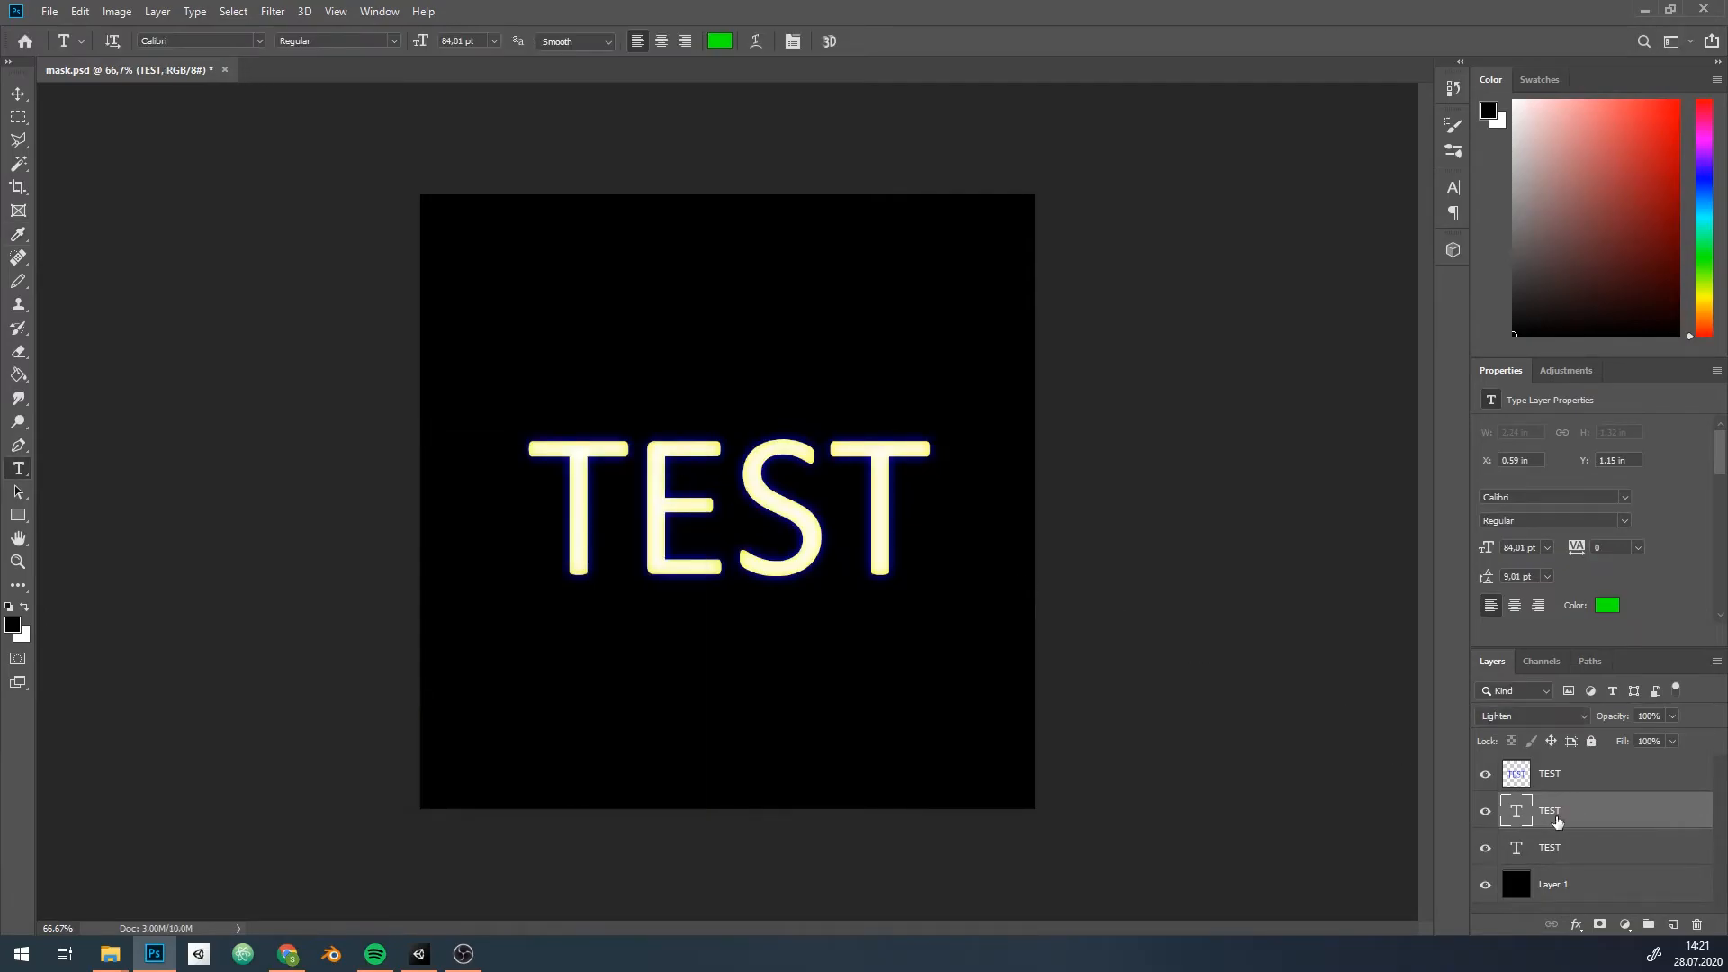
Rasterize the green TEST layer and erase it from the T and S.
right_click(1554, 810)
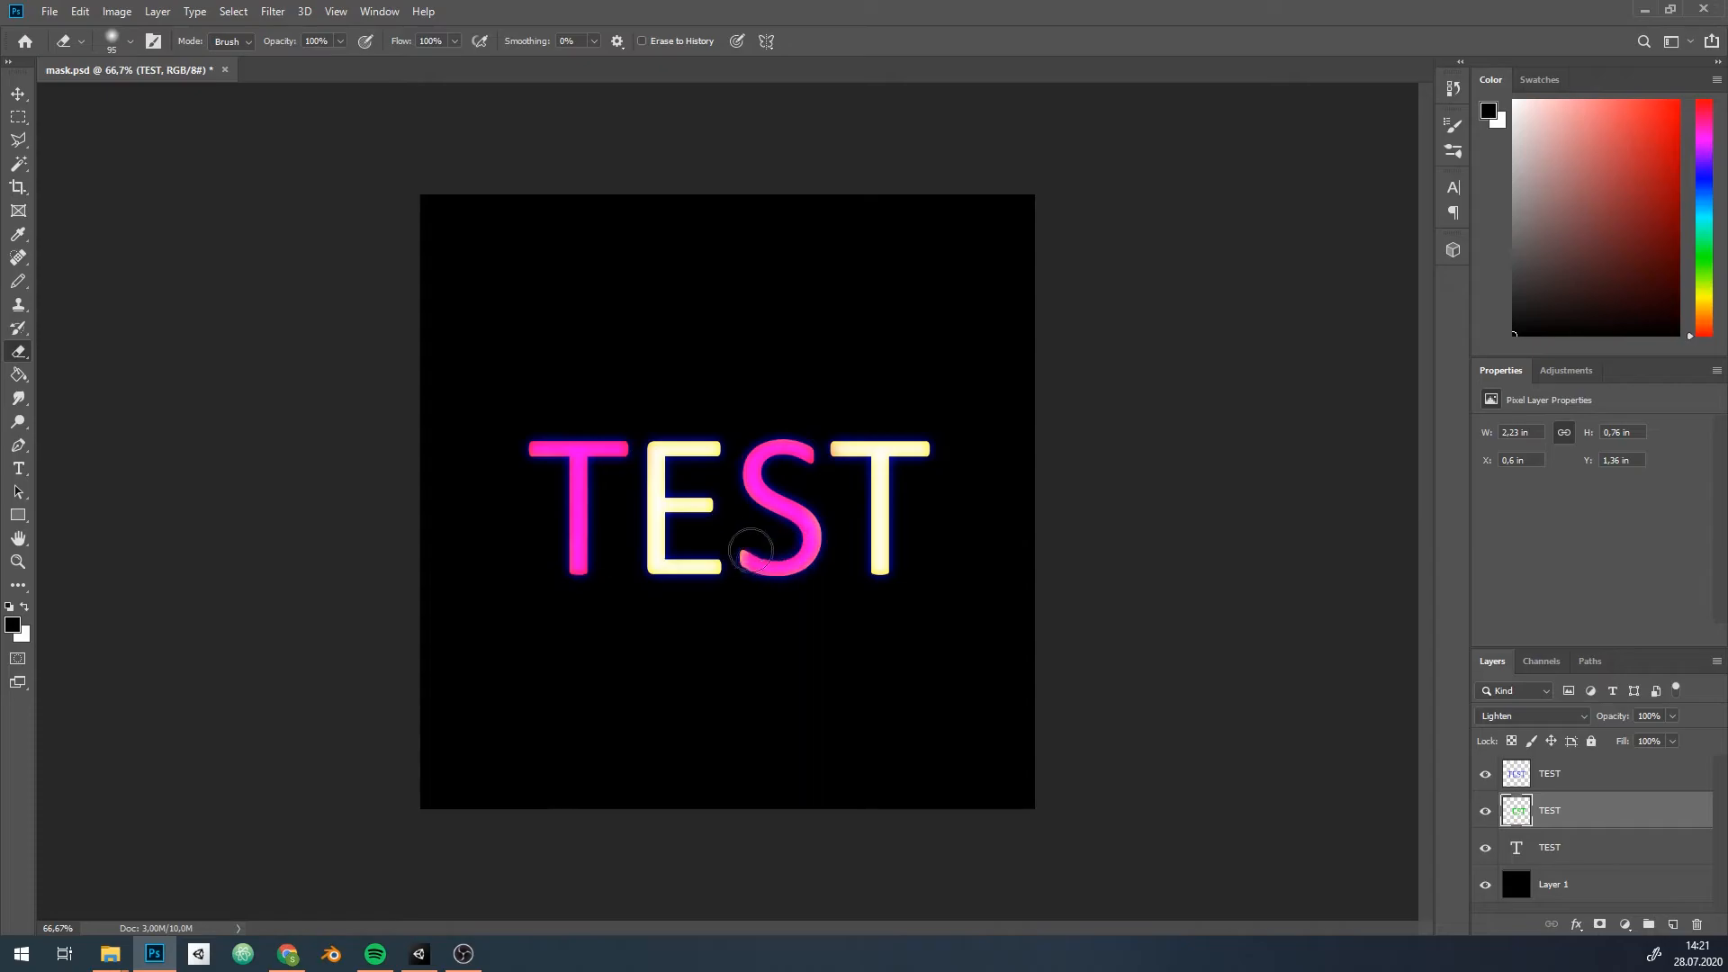
left_click(1541, 660)
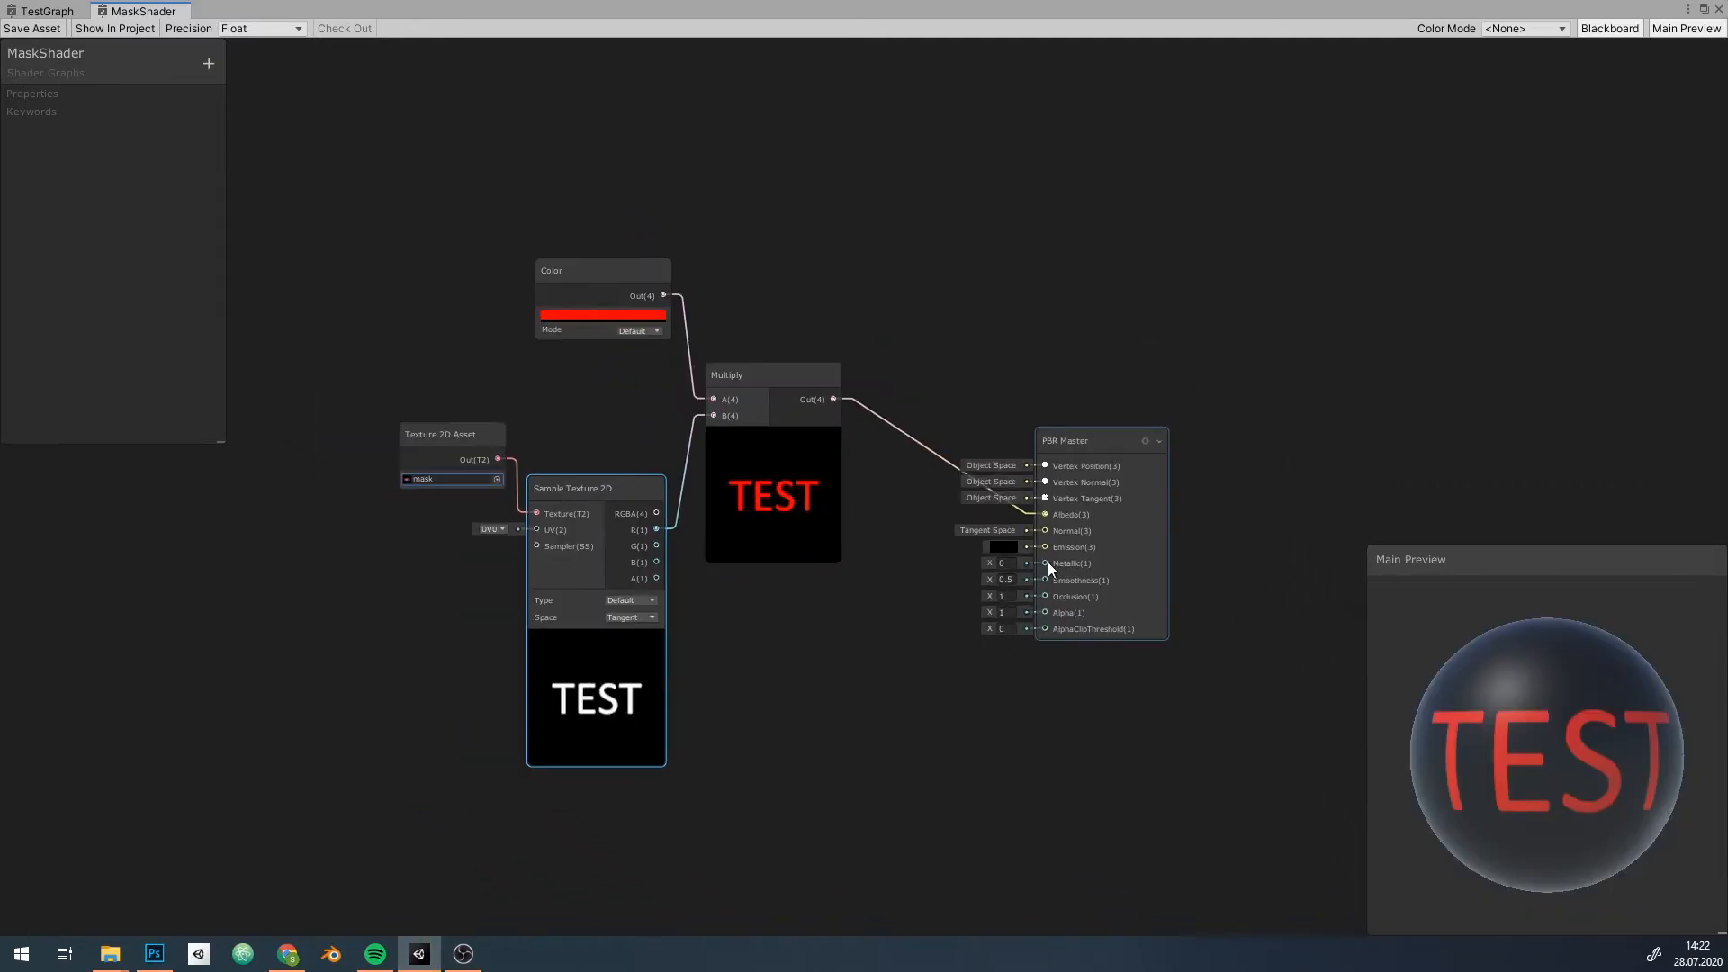
Add two more Multiply nodes to the mask graph, then select the Quad in the Scene.
type("mult")
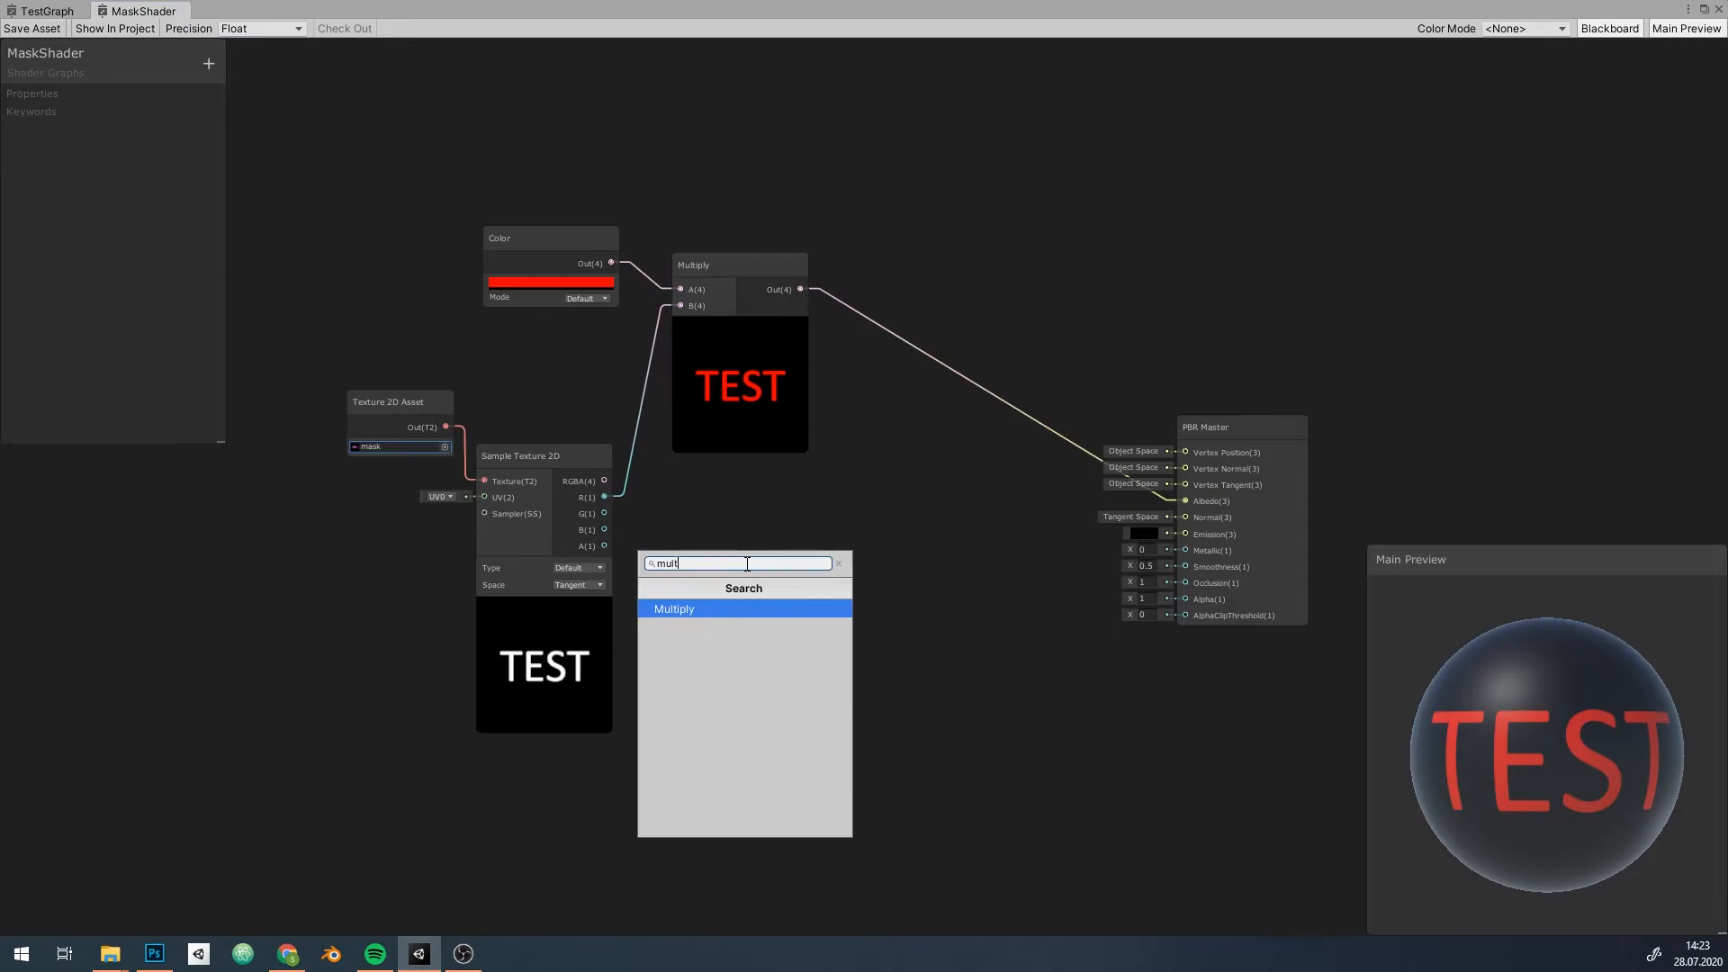
left_click(673, 609)
type("mul")
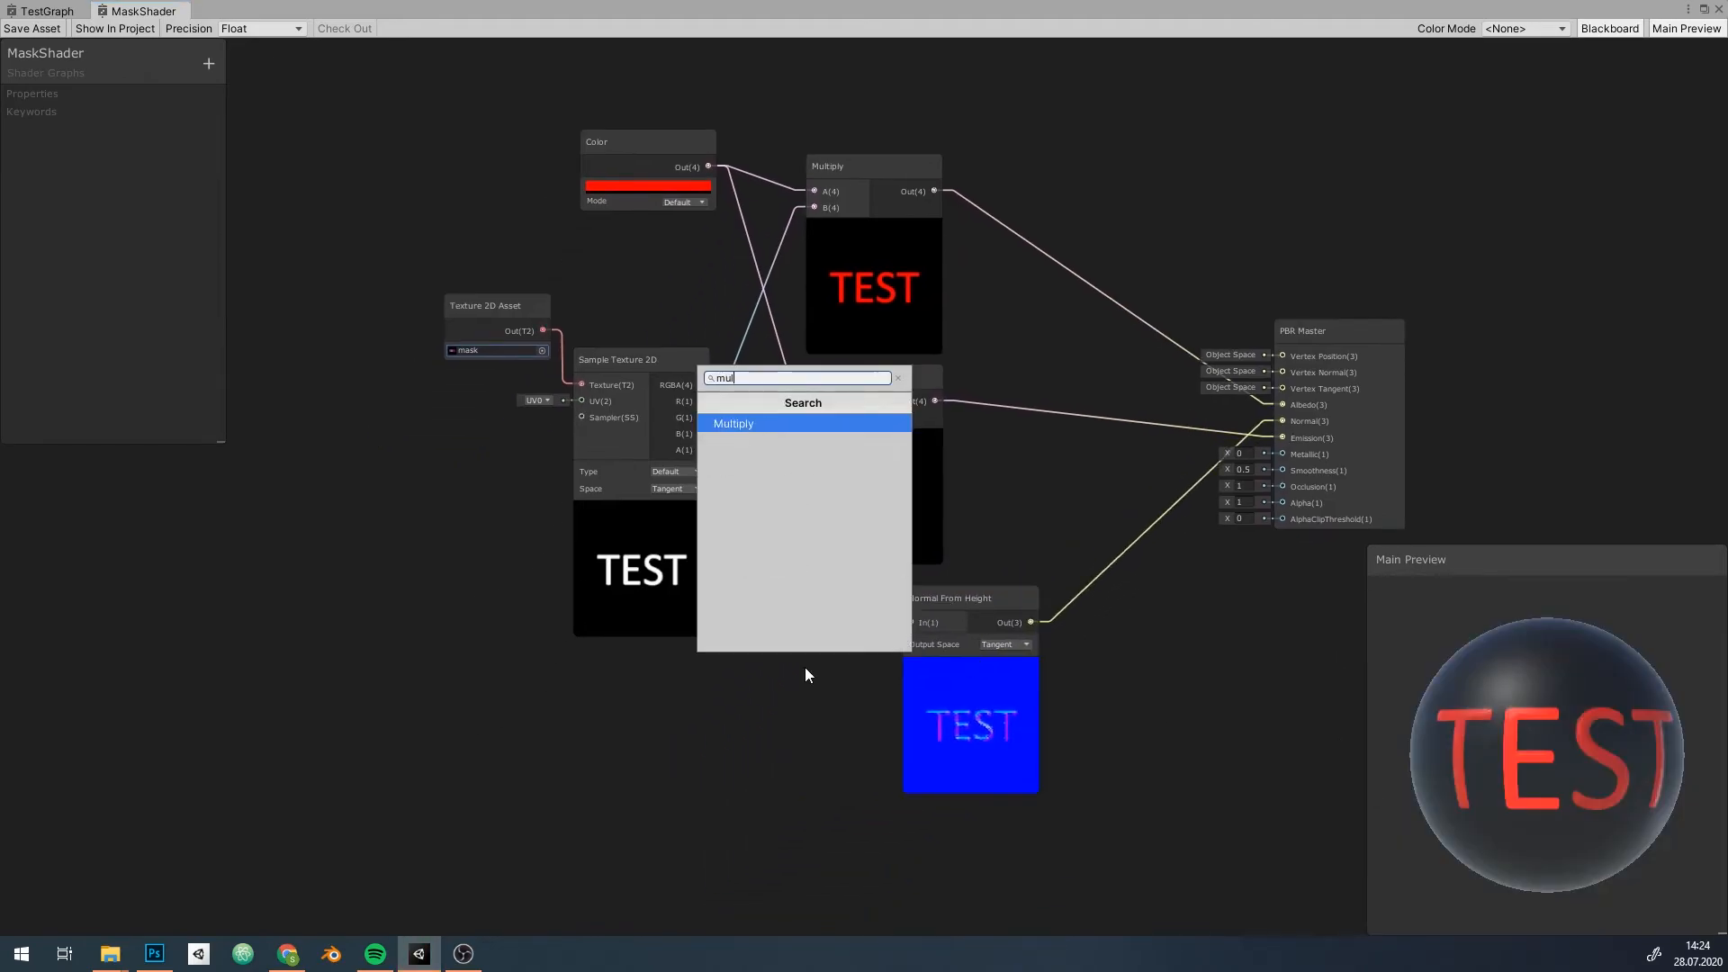
left_click(733, 423)
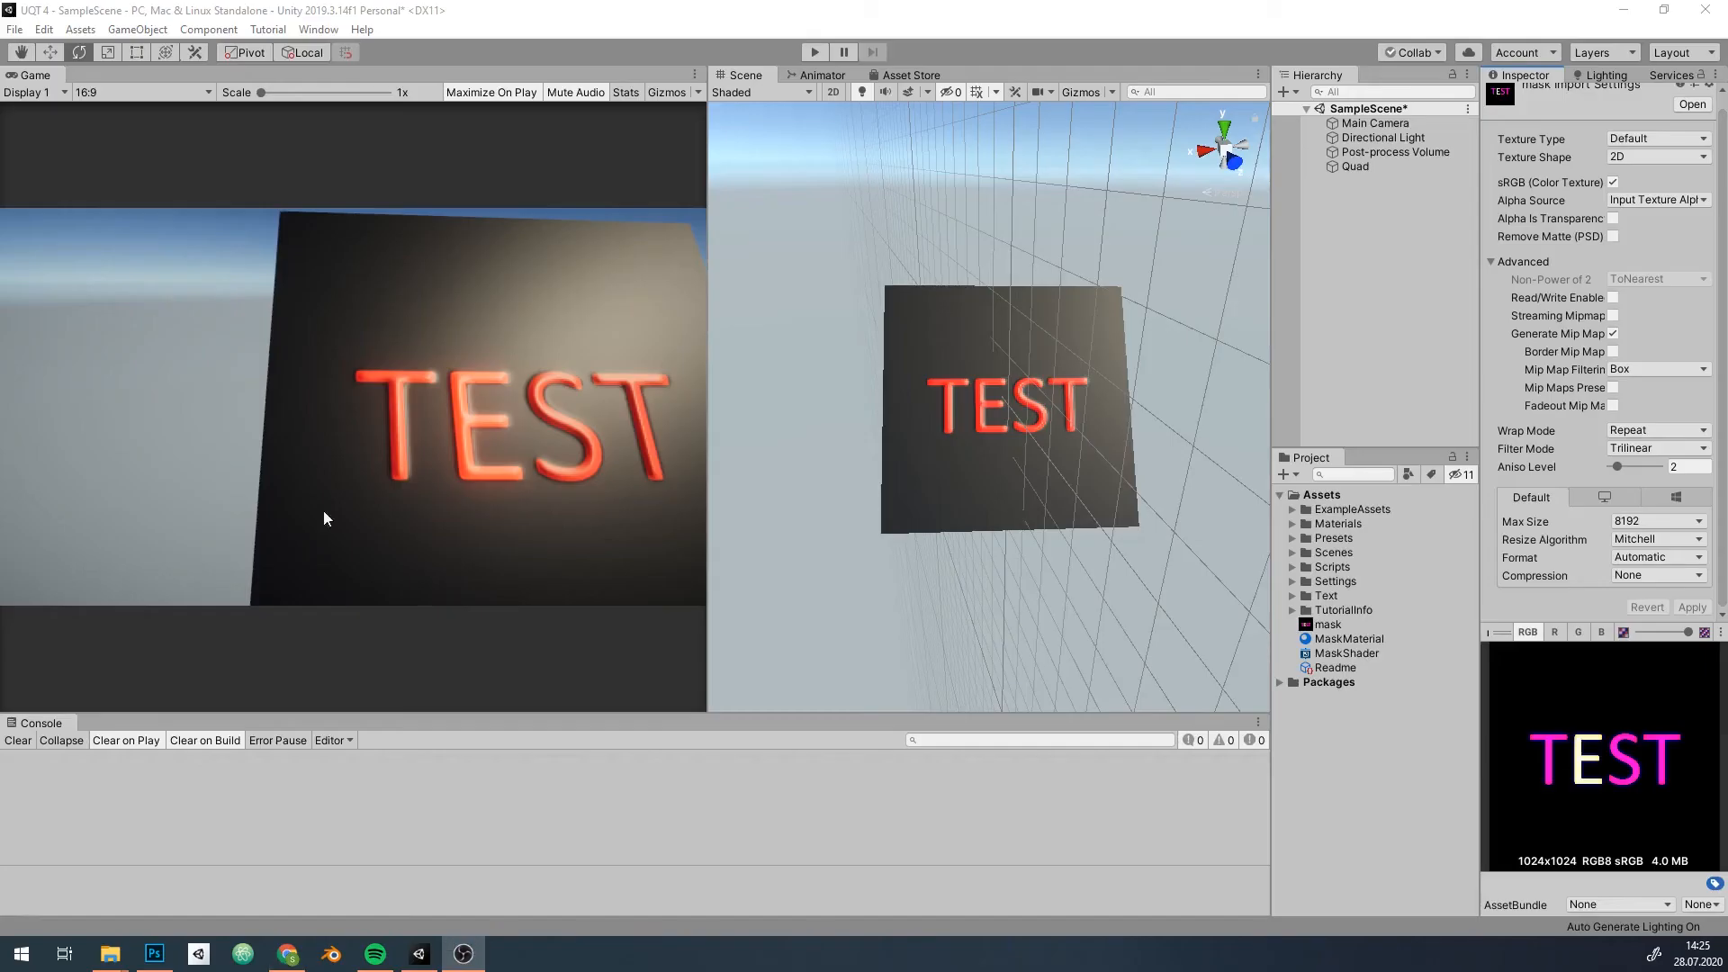
left_click(1010, 413)
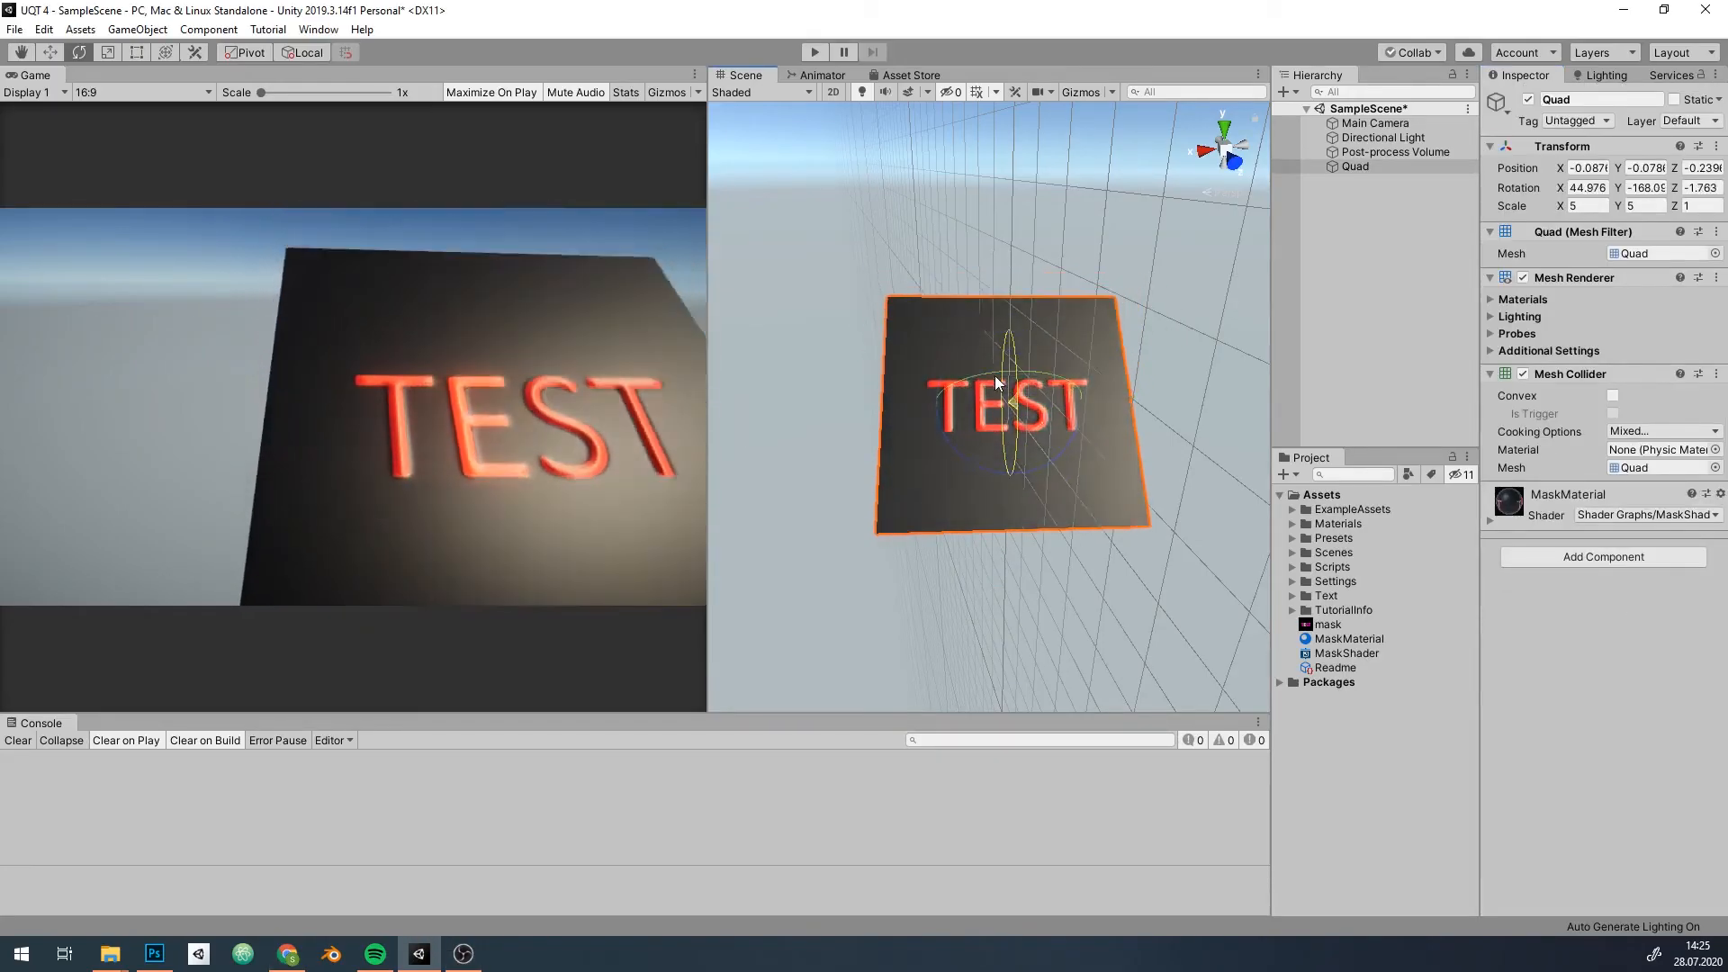